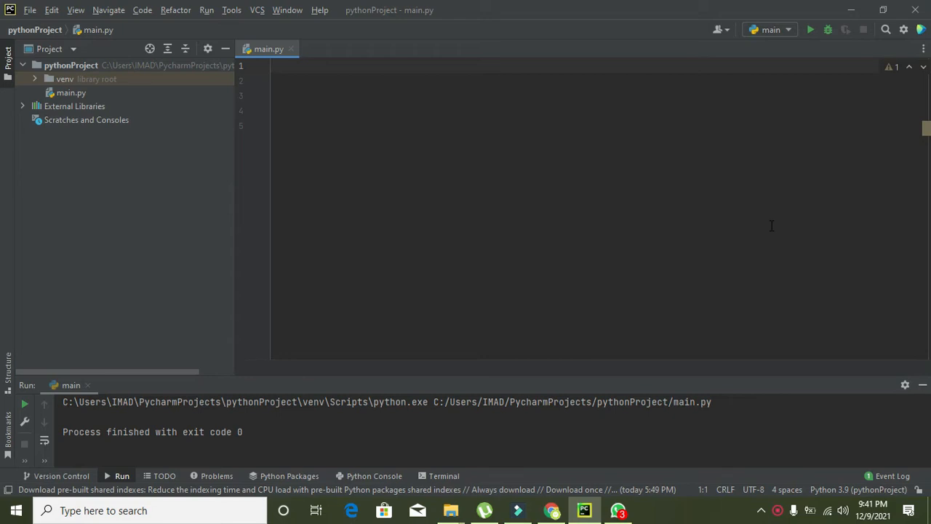
Step: Type 'import matplotlib.pyplot as mlt' as the first line of main.py
type("import")
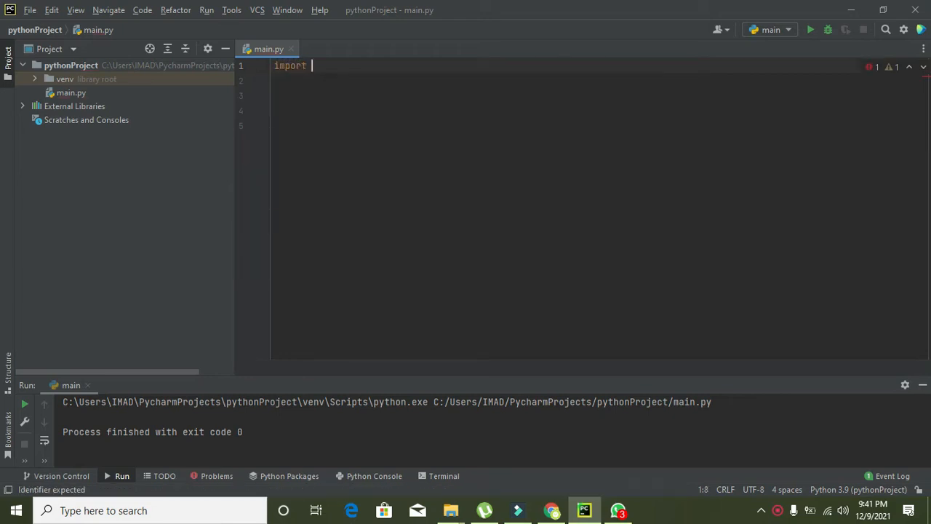
type("matpl")
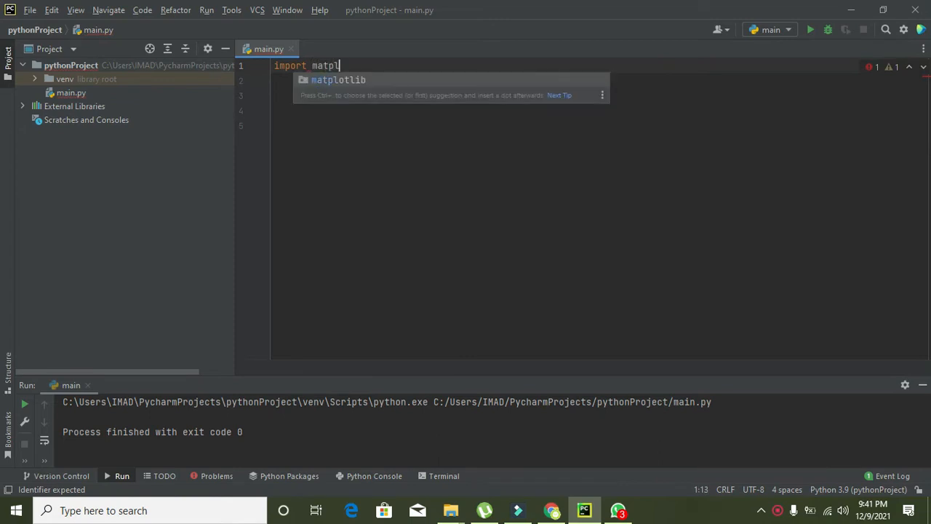
key("Escape")
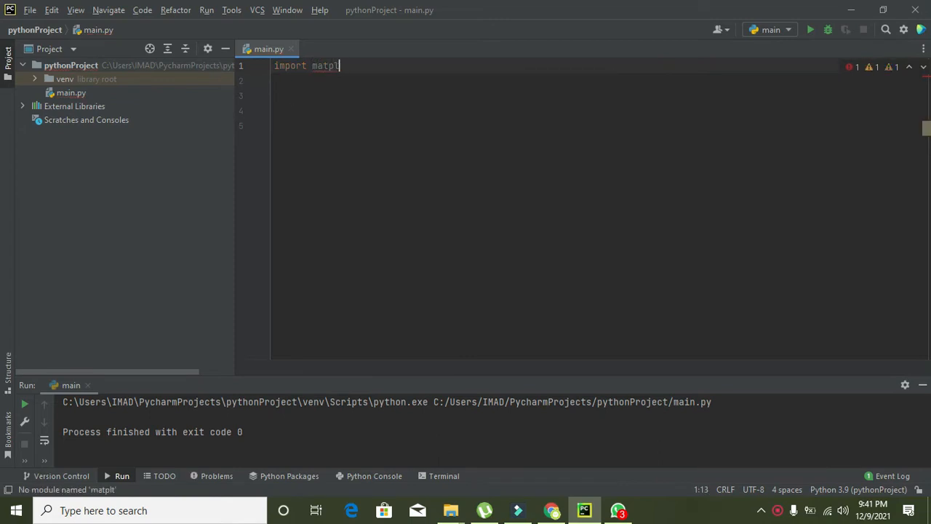
type("otli")
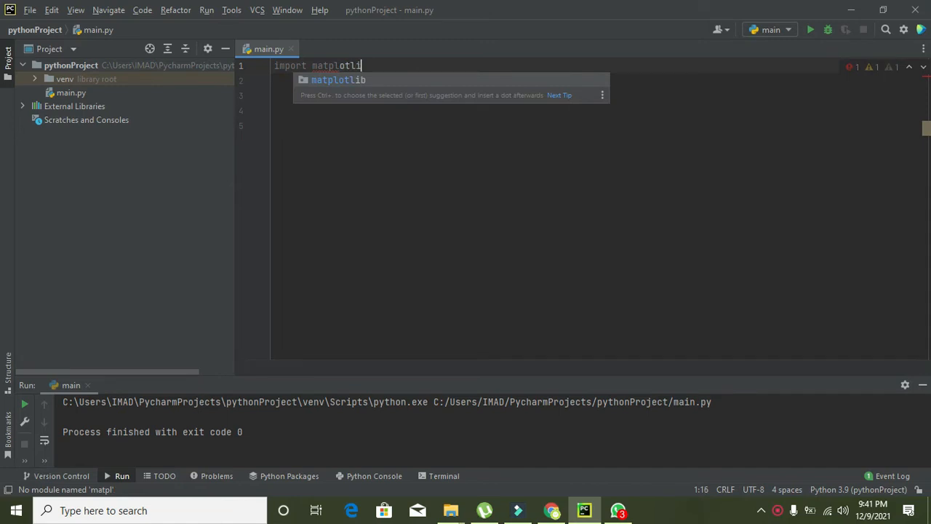
type("b")
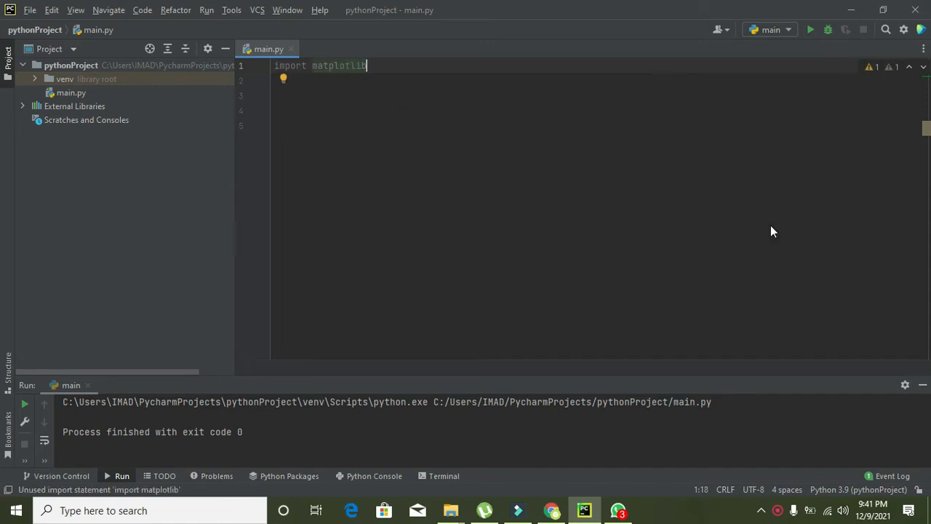
type(".pyplot as")
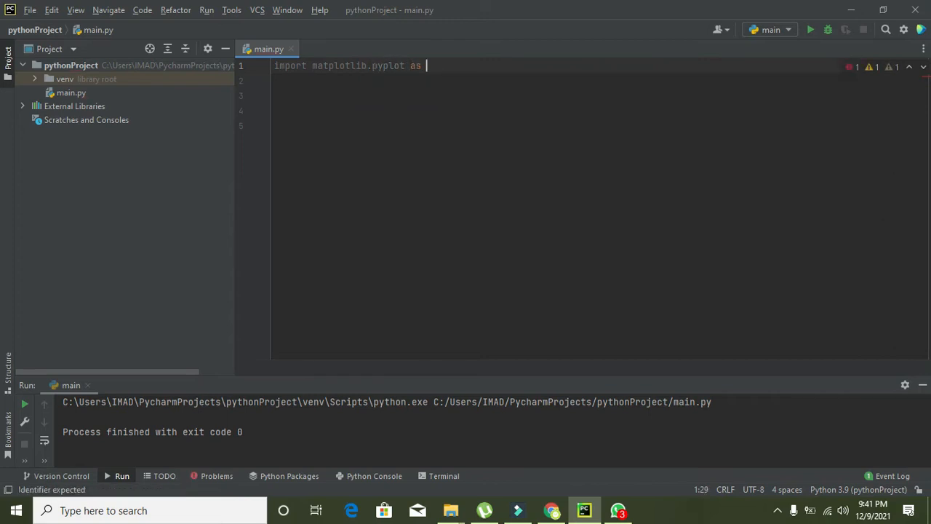
type("mlt")
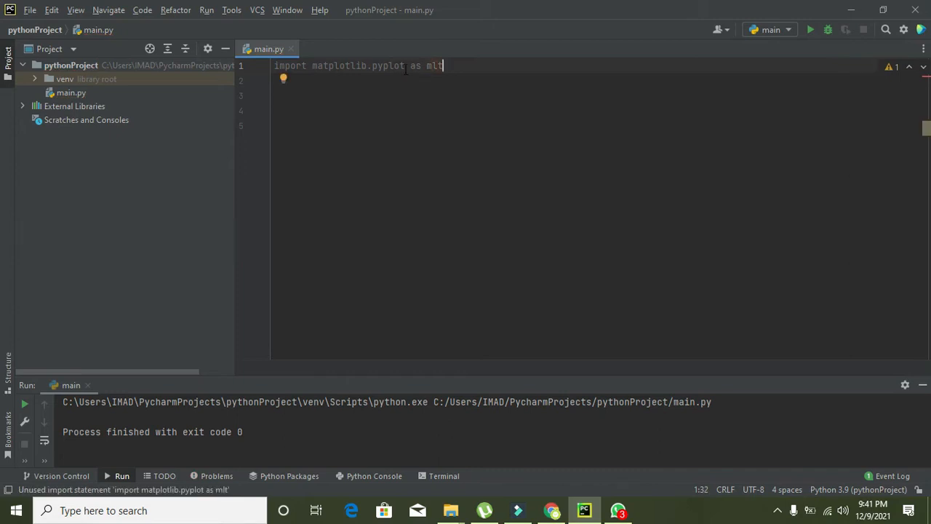
Step: Select the alias mlt and module name for inspection, then move to empty line 2
double_click(339, 65)
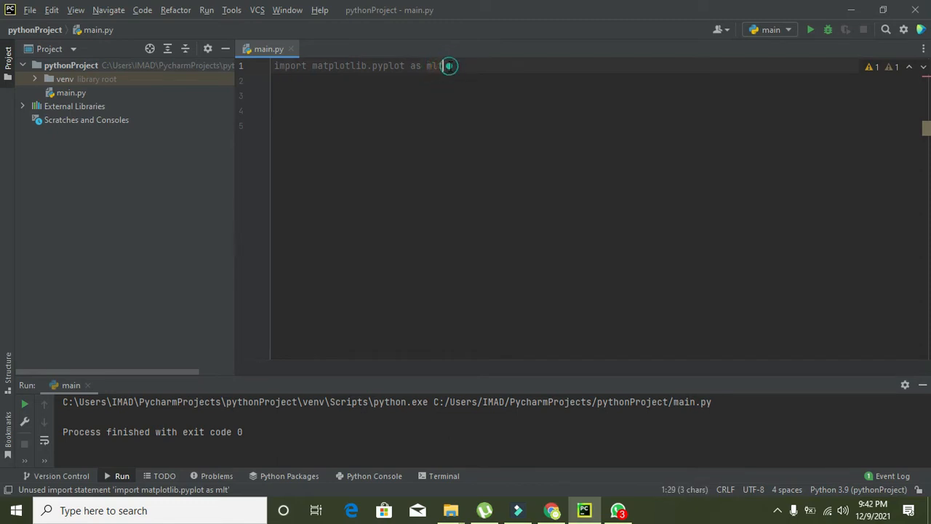
left_click(404, 66)
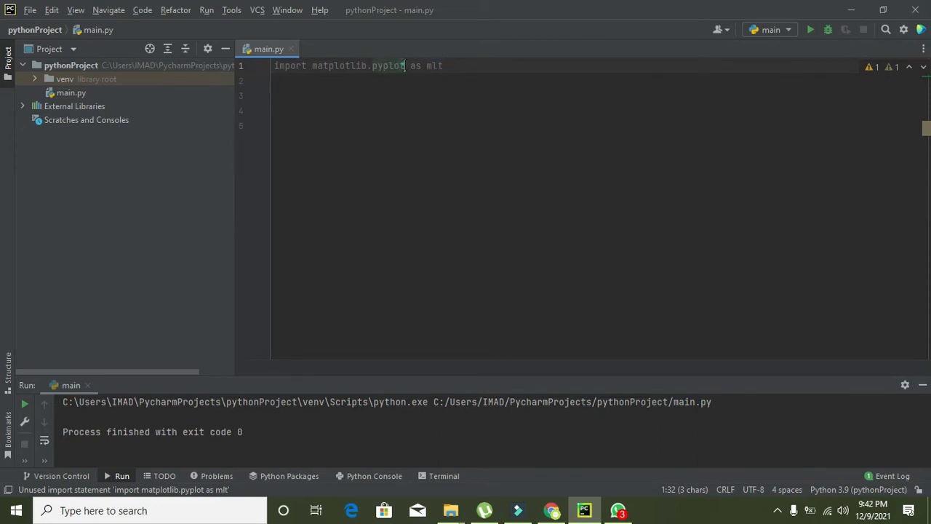
double_click(356, 65)
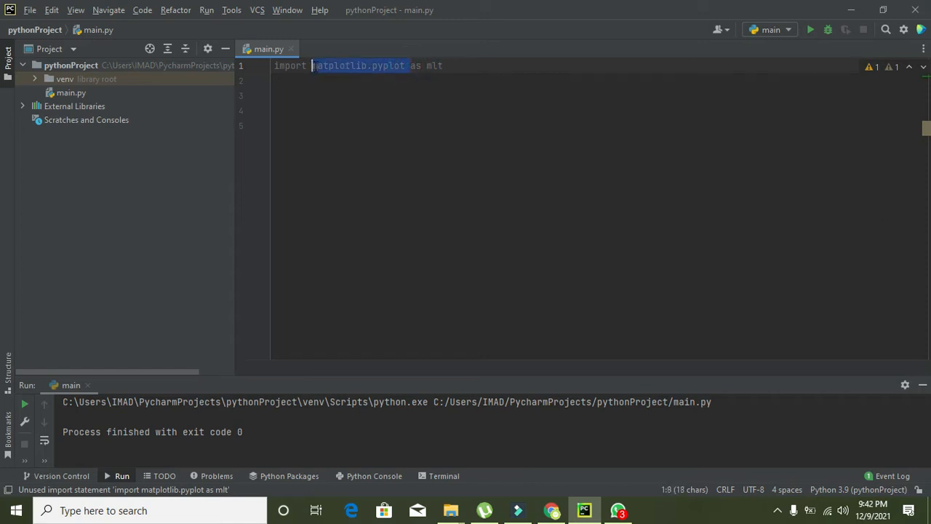
double_click(434, 65)
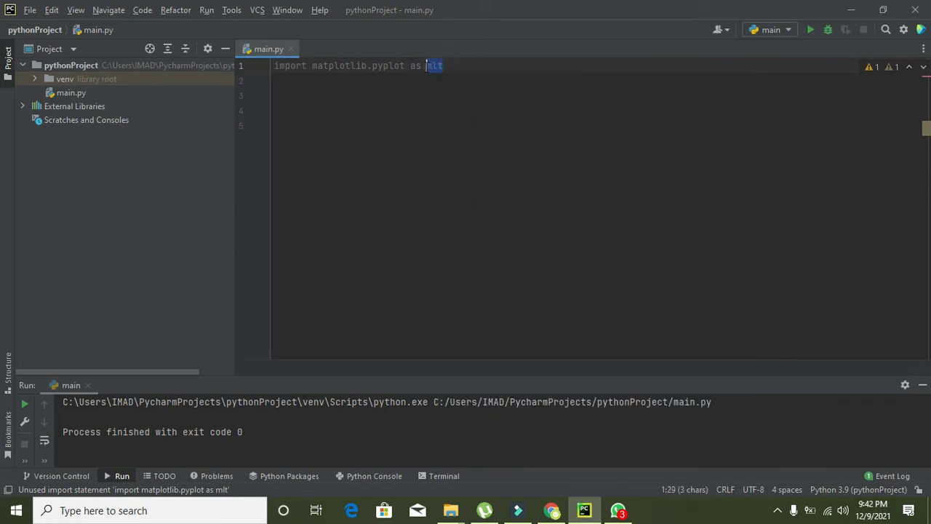
double_click(358, 66)
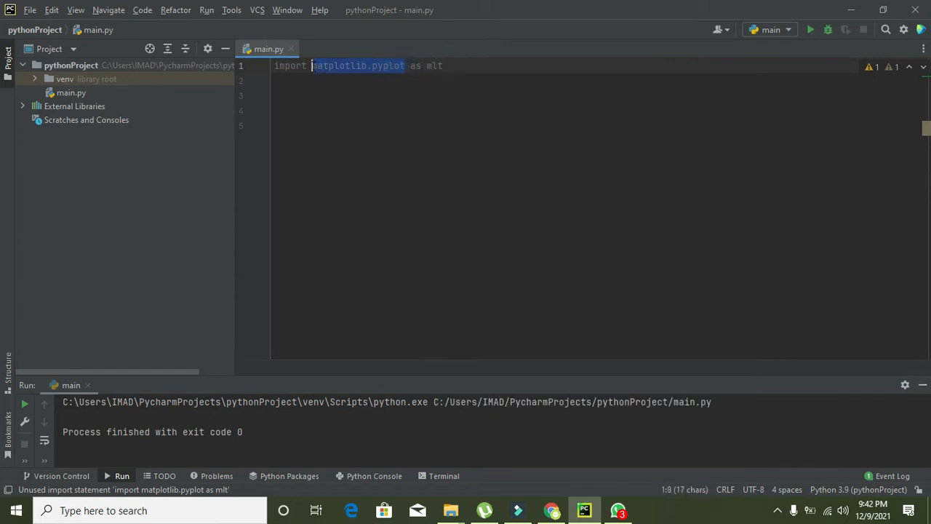
mouse_move(345, 69)
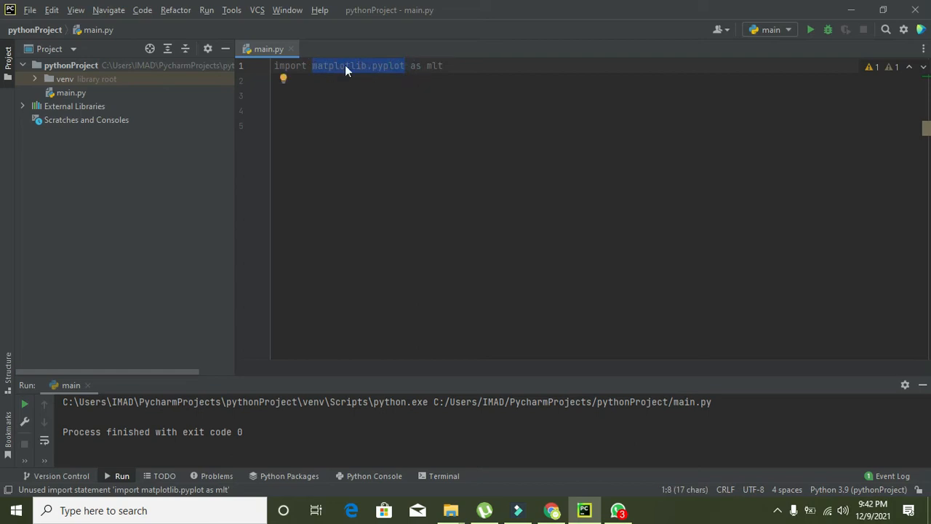
left_click(319, 81)
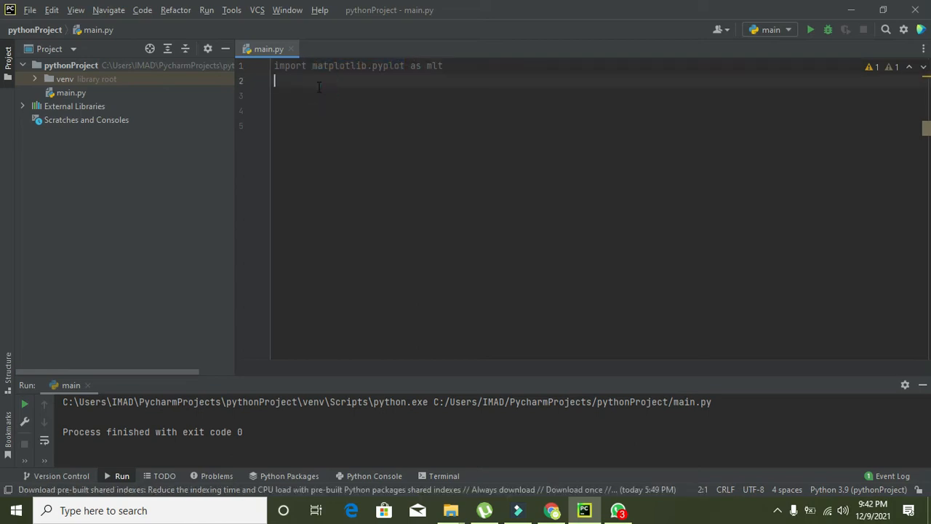
Step: Type 'import numpy as nmpi' on line 2 below the matplotlib import
type("import")
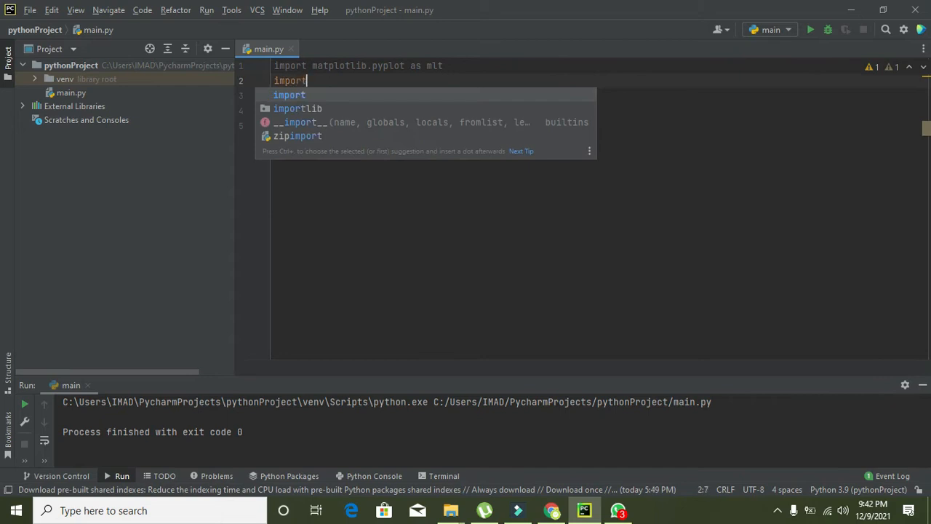
type("numpy as nmpi")
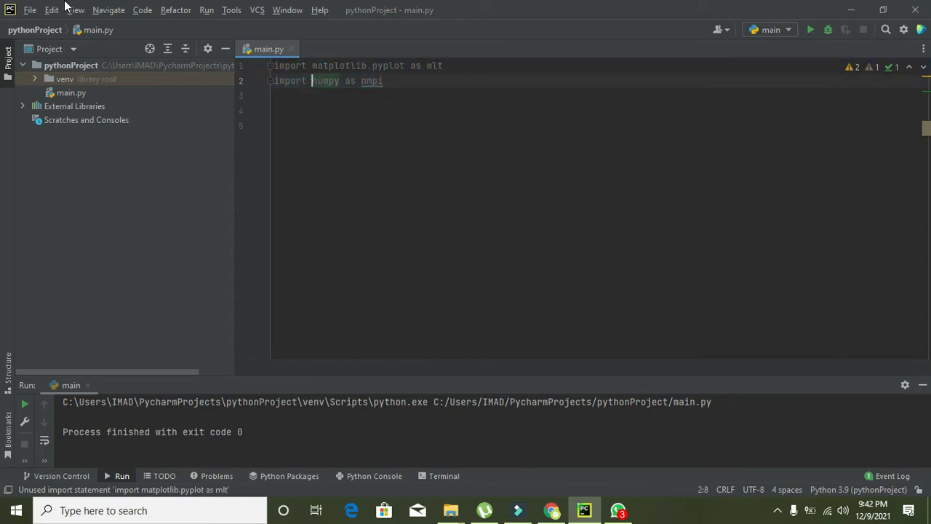
left_click(29, 10)
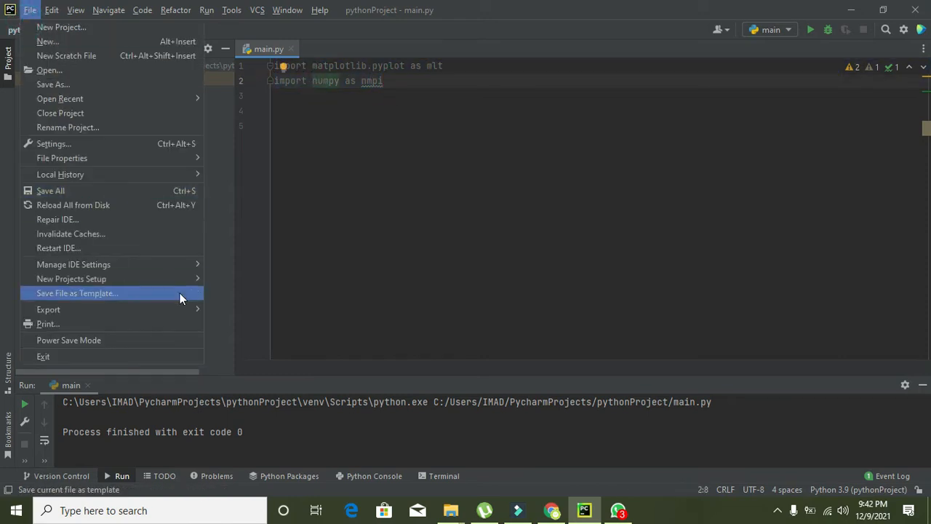
mouse_move(72, 278)
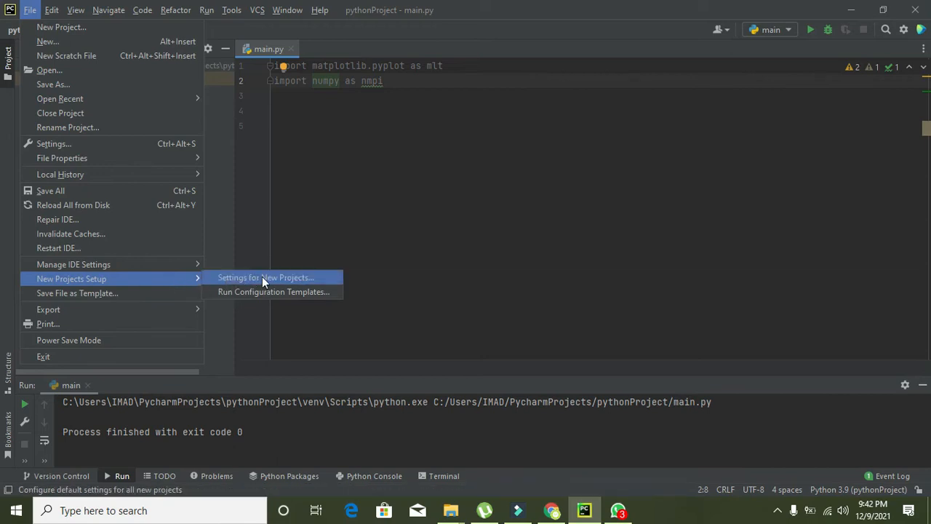
left_click(265, 277)
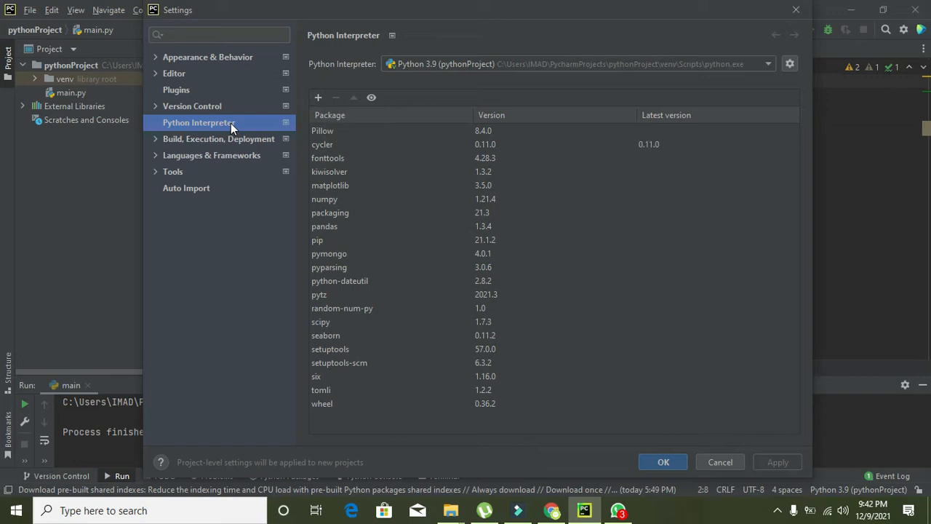
left_click(318, 97)
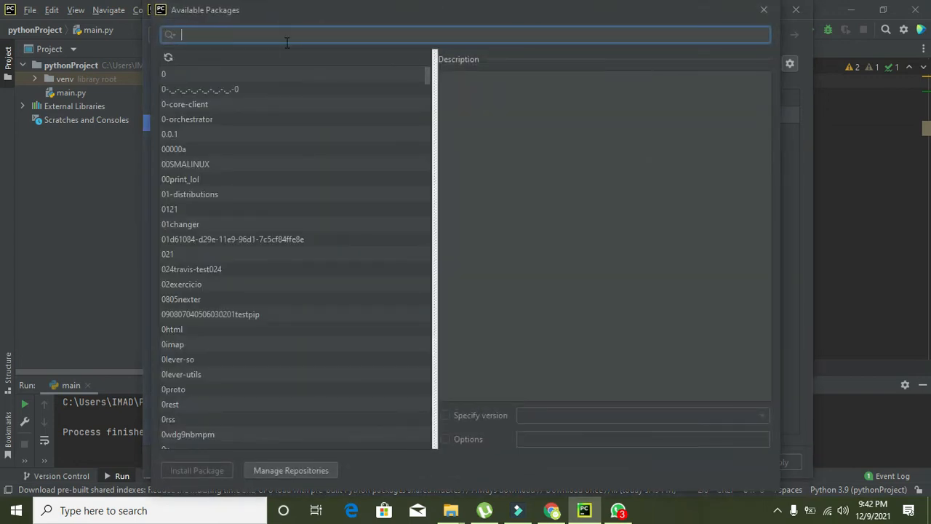
type("p")
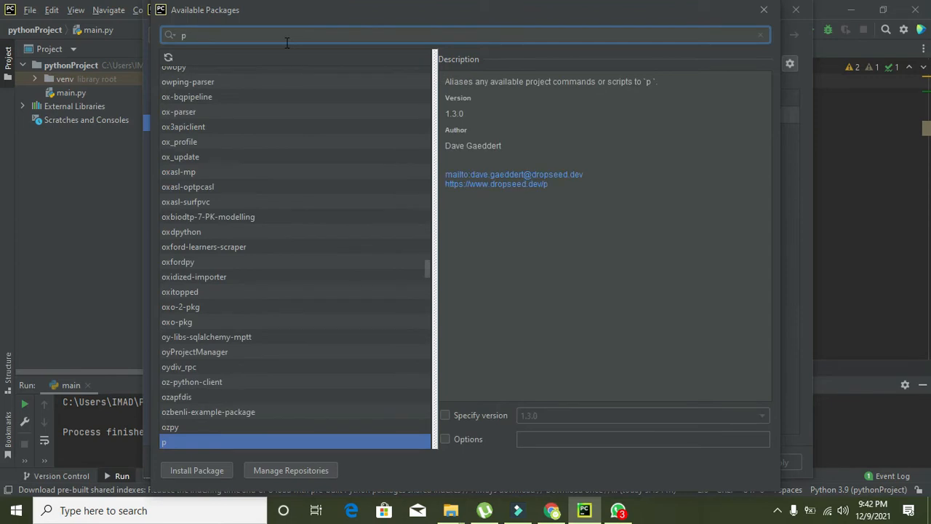
type("n")
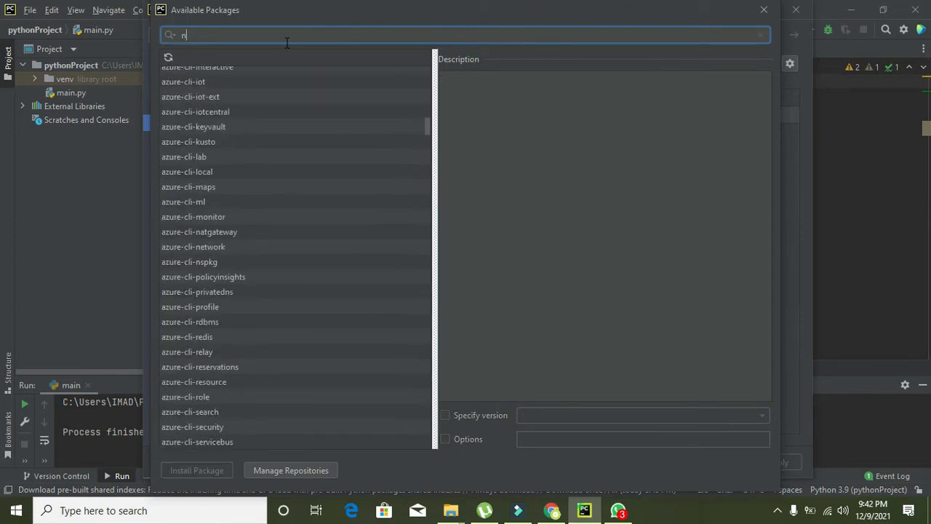
type("umpy")
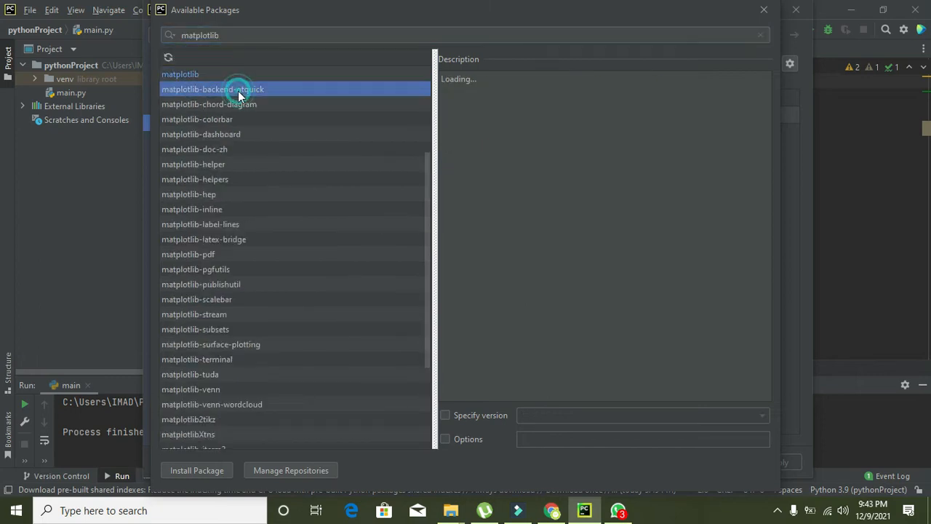
left_click(212, 89)
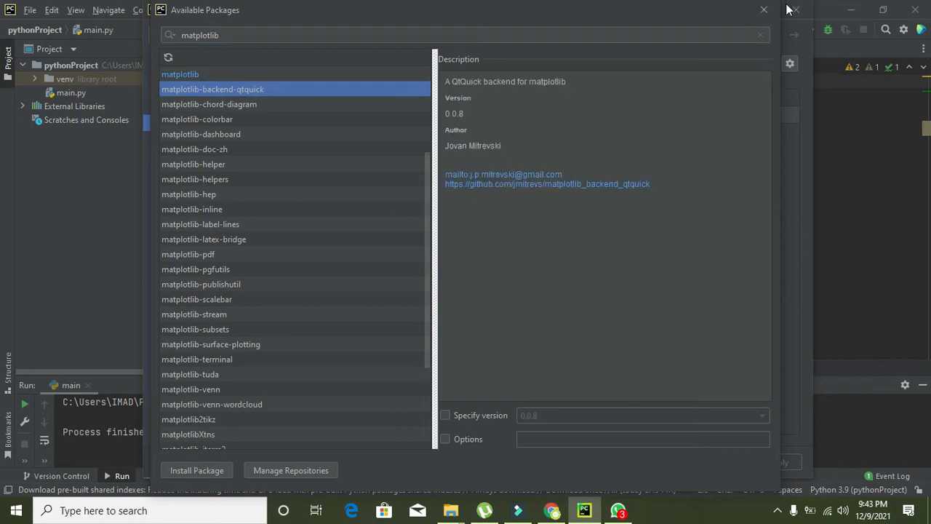
left_click(764, 9)
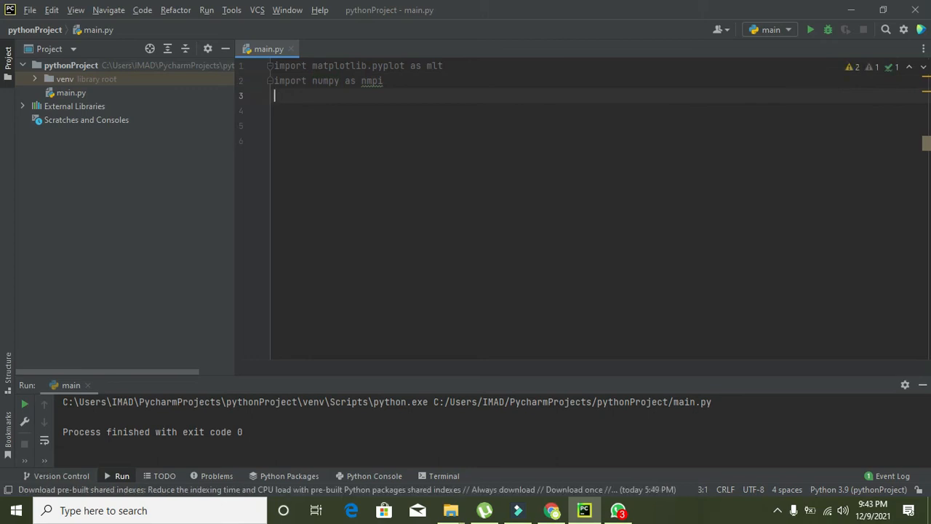
Step: Write x=nmpi.array() on line 4 and begin y=nmpi.array on line 5
type("x=")
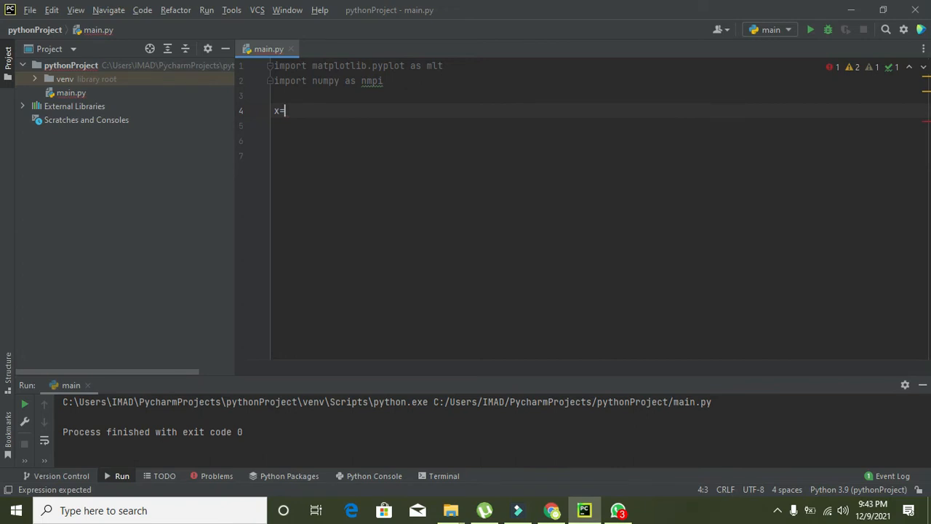
type("nmpi")
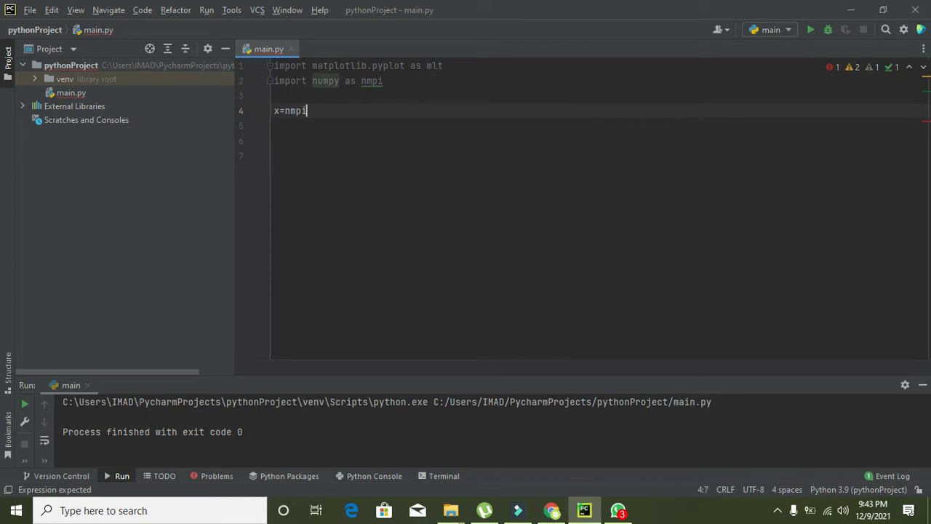
type(".array")
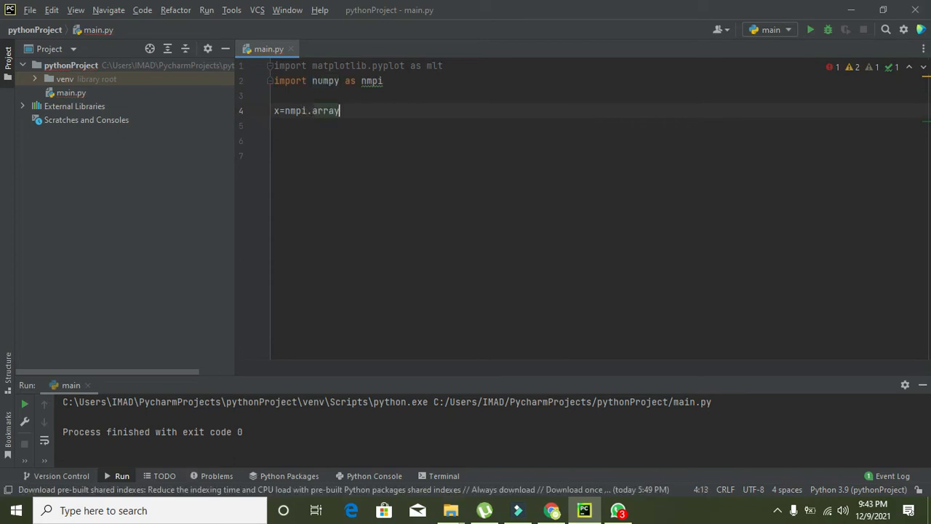
type("()")
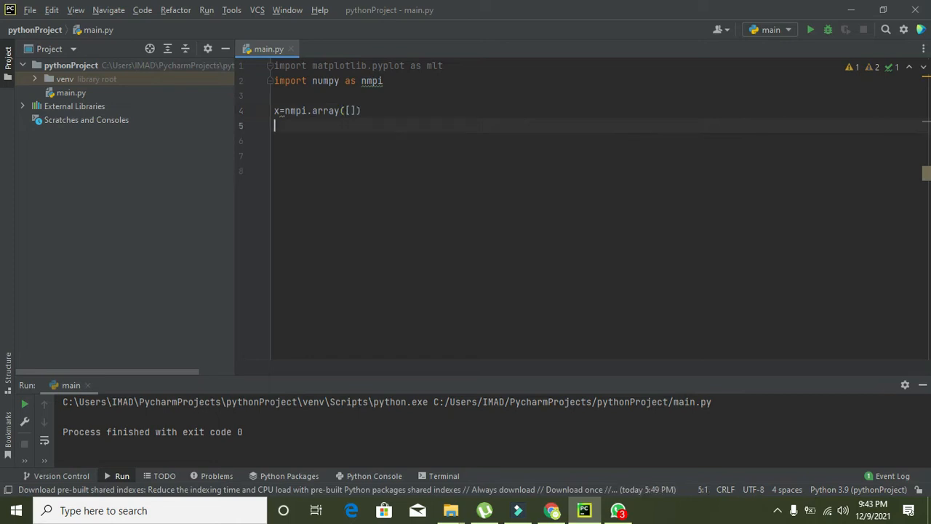
type("y=n")
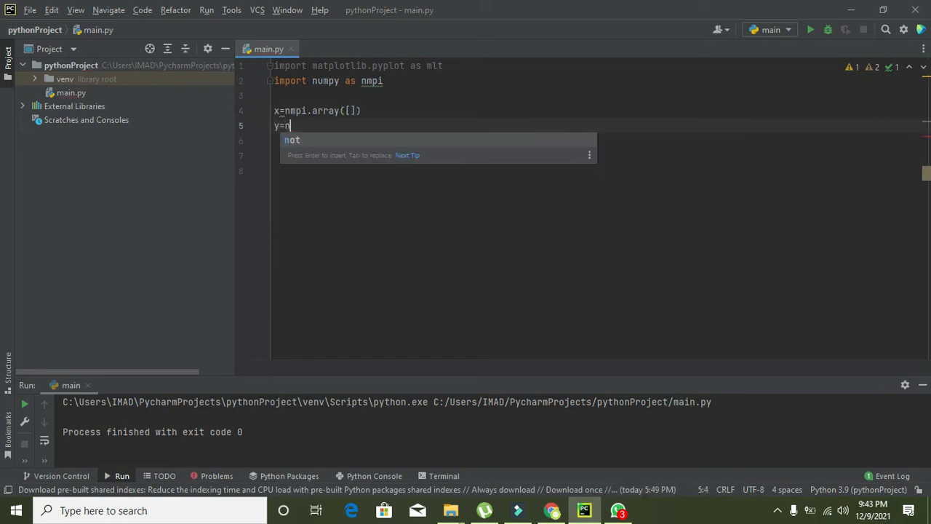
type("mpi")
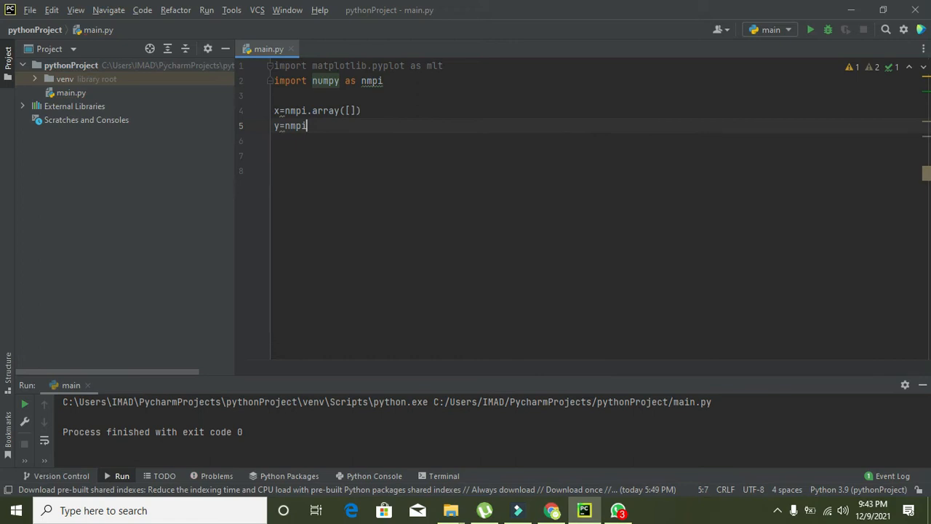
type(".array([")
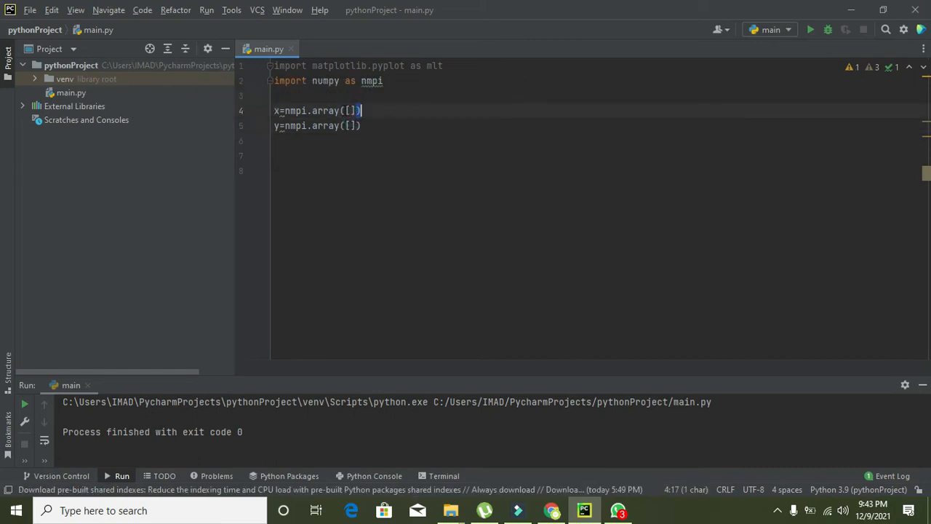
Step: Add empty square brackets to the arrays and return inside the x array's brackets
left_click(353, 126)
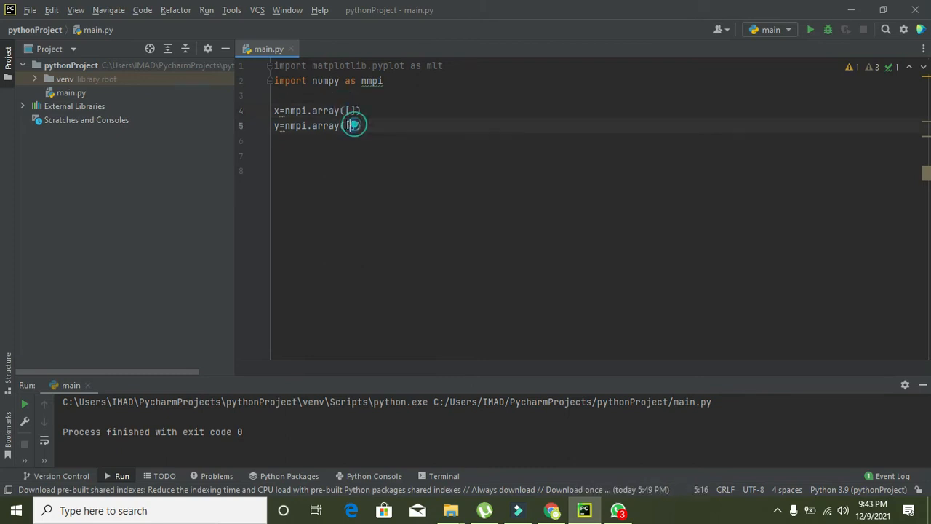
type("[]")
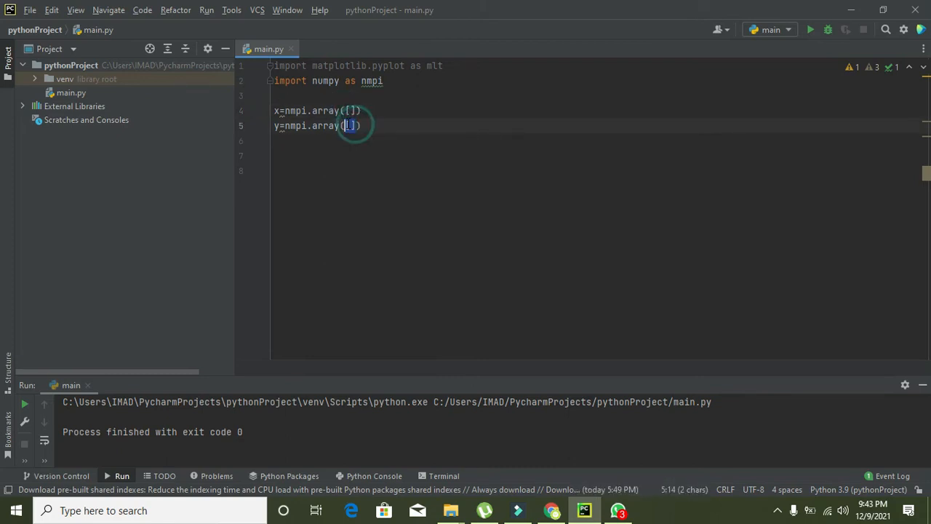
left_click(350, 110)
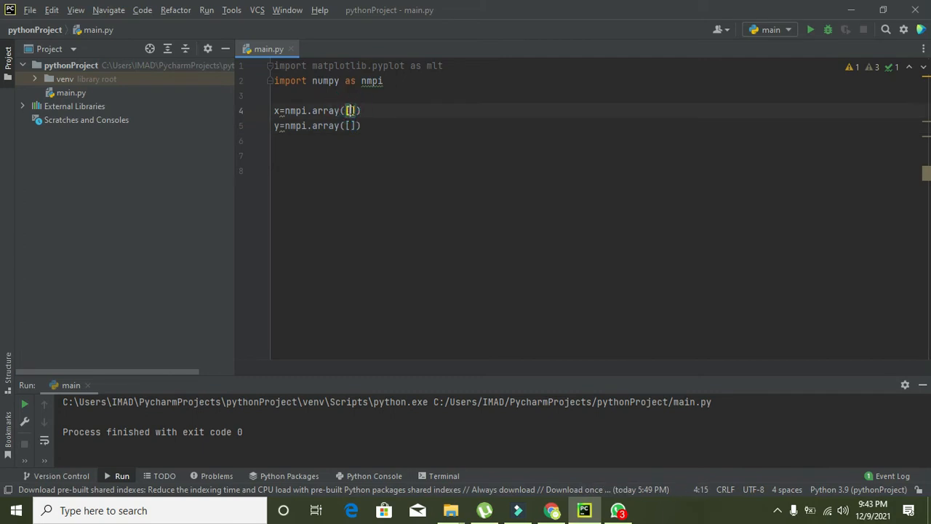
left_click(350, 125)
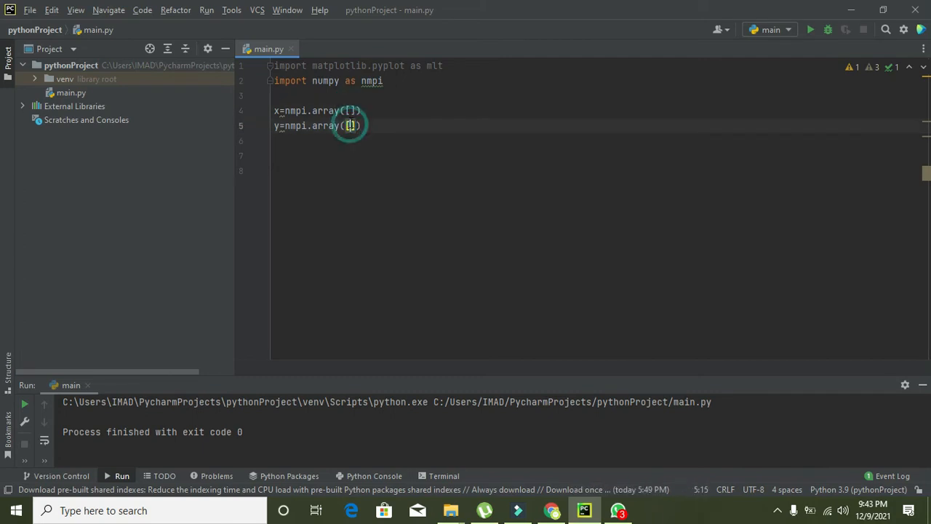
left_click(350, 110)
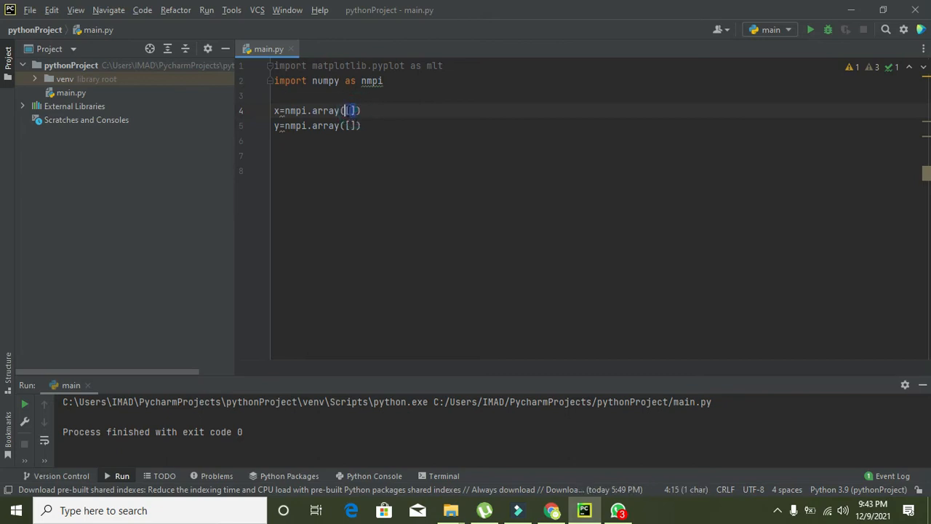
left_click(349, 125)
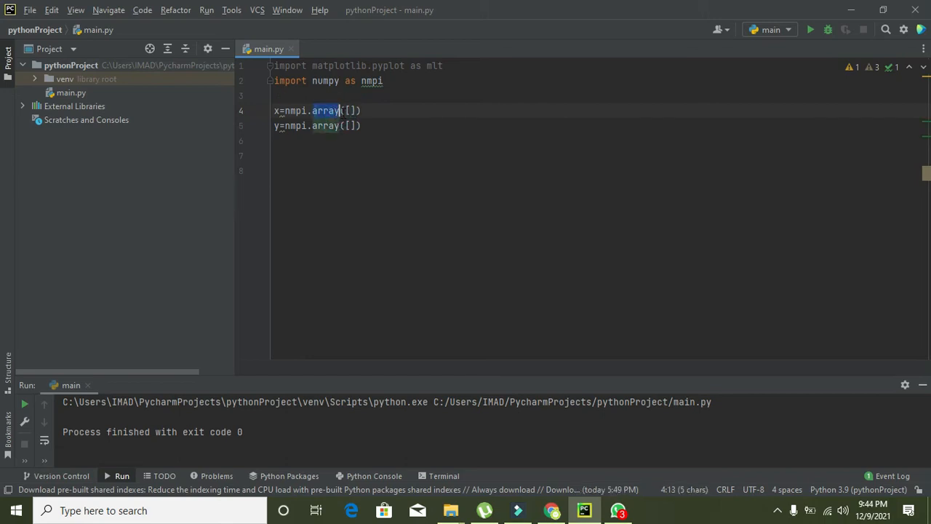
left_click(331, 111)
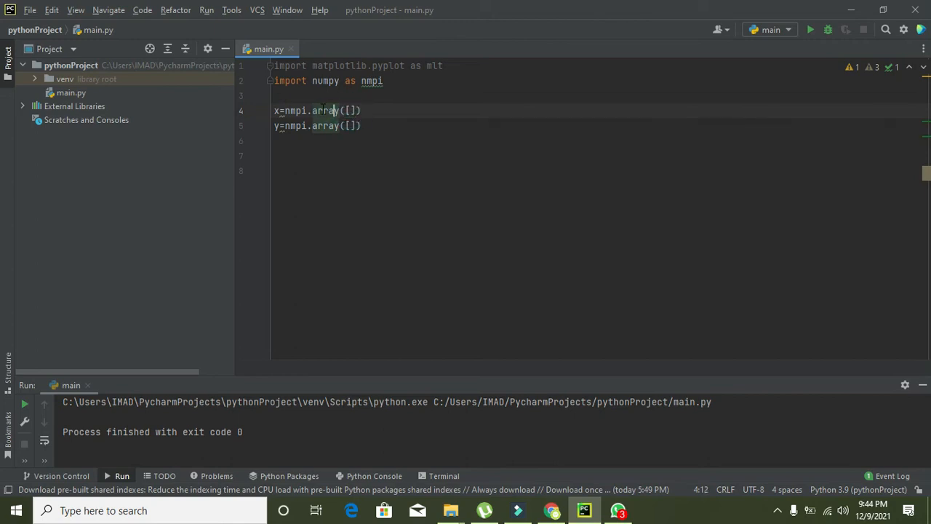
left_click(275, 111)
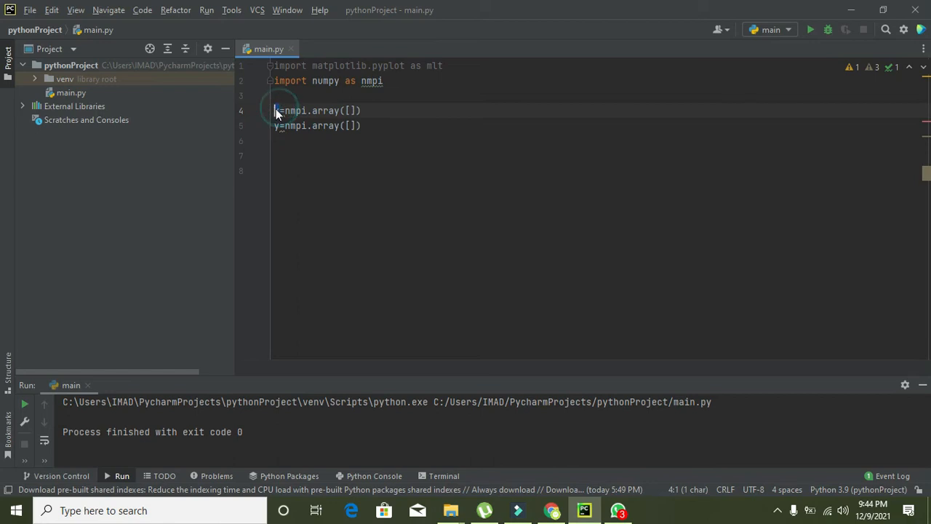
left_click(275, 111)
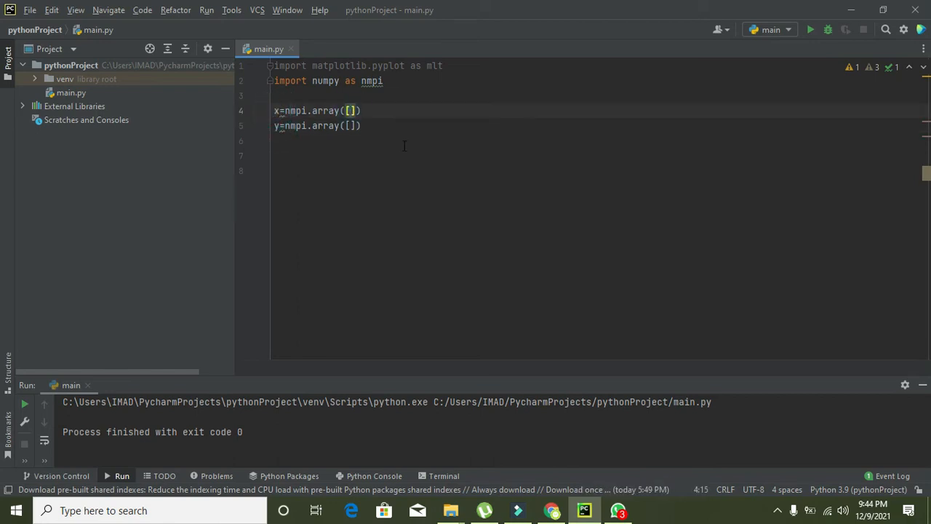
Step: Fill x with 12, 13, 15, 19 and y with 24, 32, 41, 46, adding a new line below
type("12")
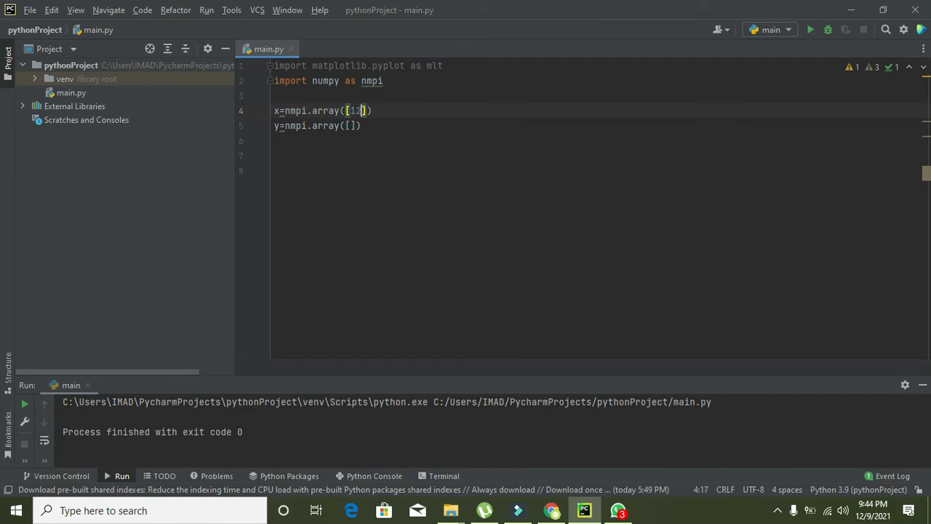
type(",13,15,")
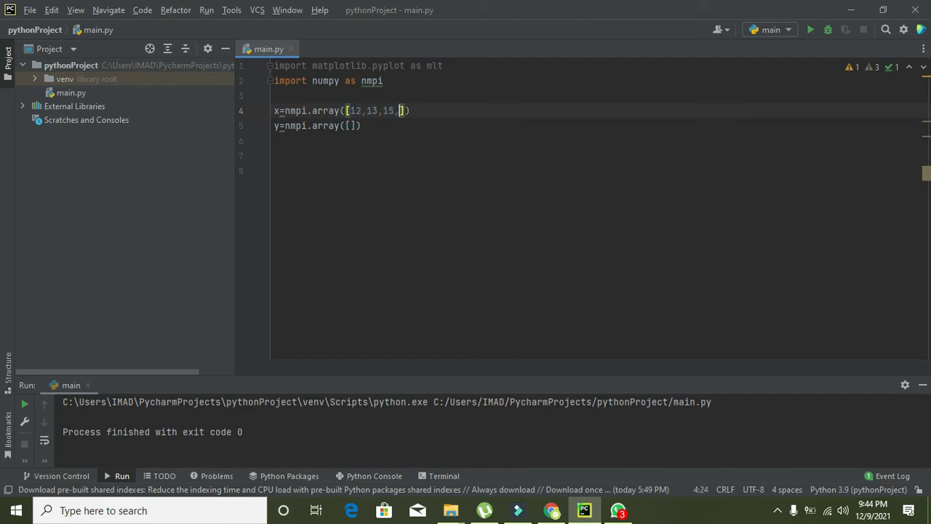
type("19")
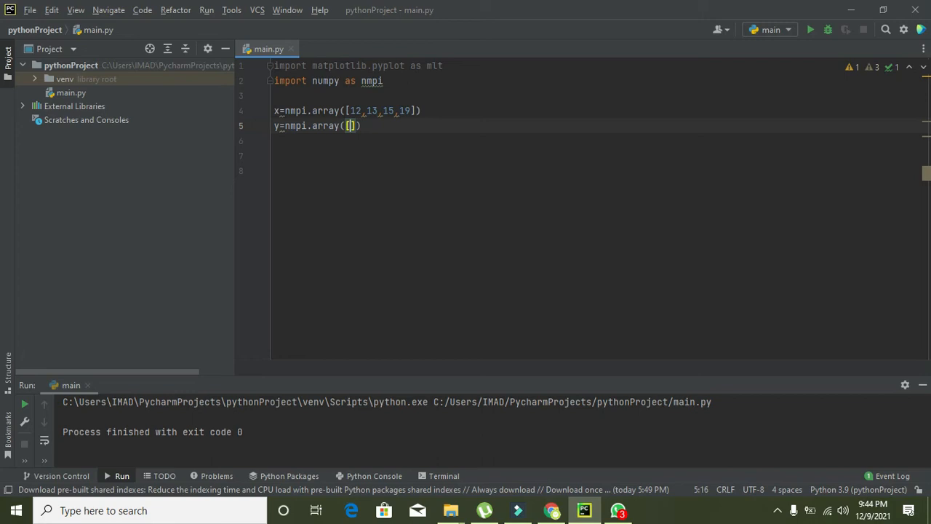
type("24,")
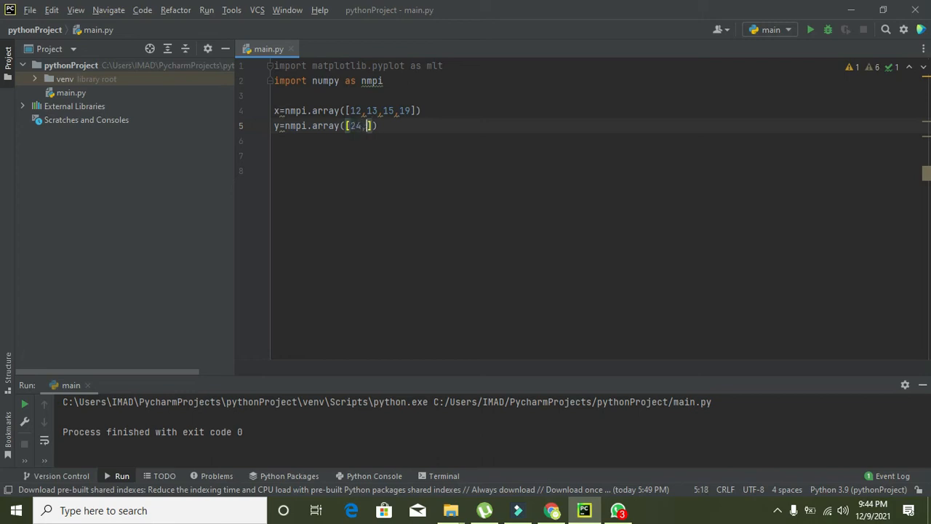
type("32,")
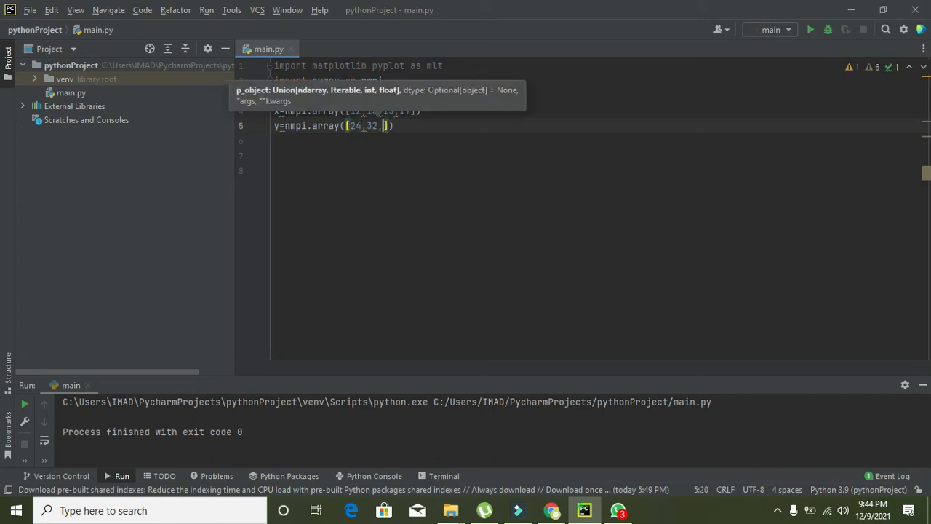
type("4")
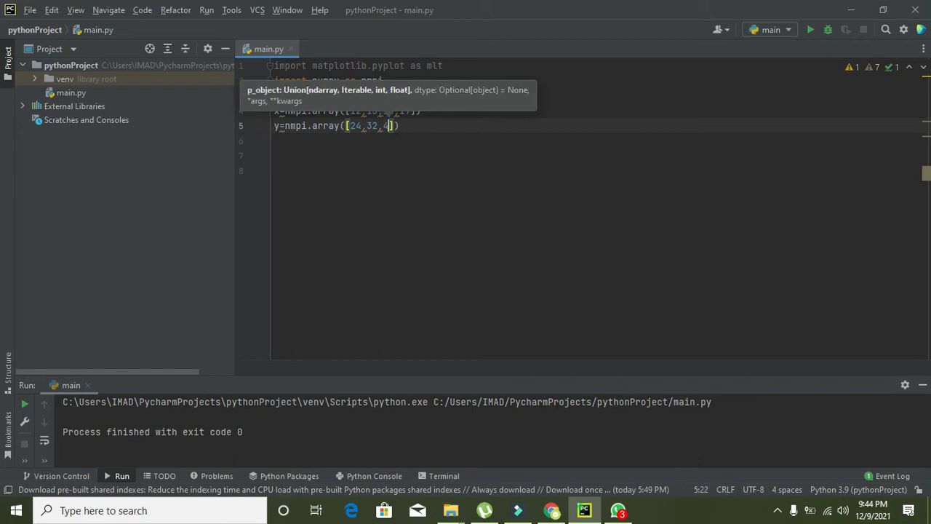
type("1,46")
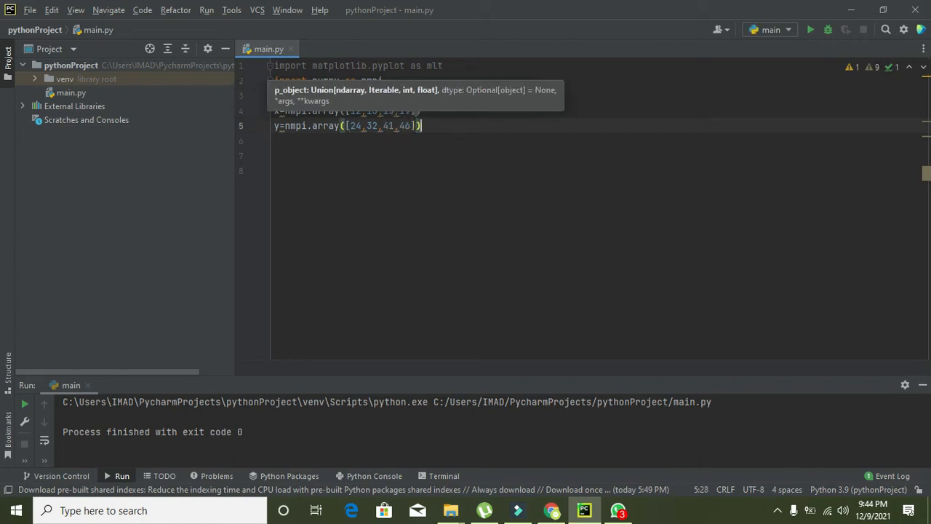
key("Return")
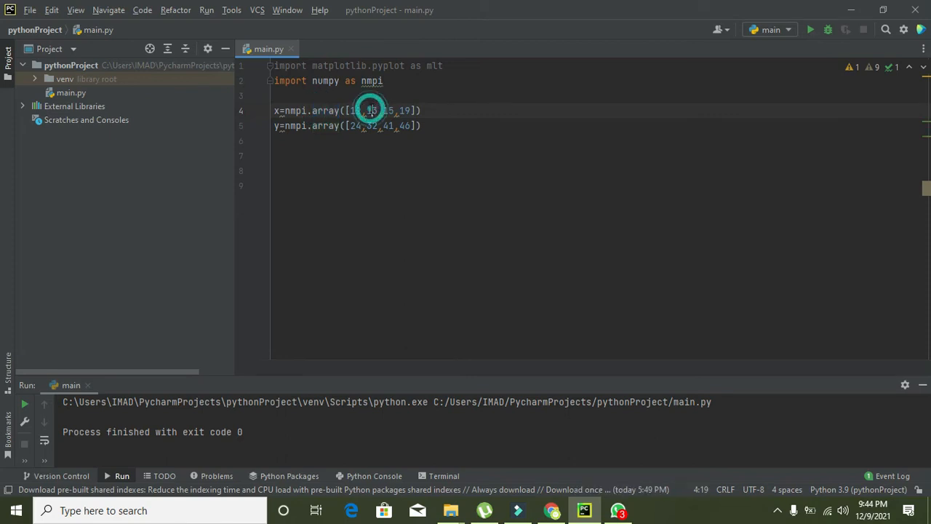
left_click(275, 111)
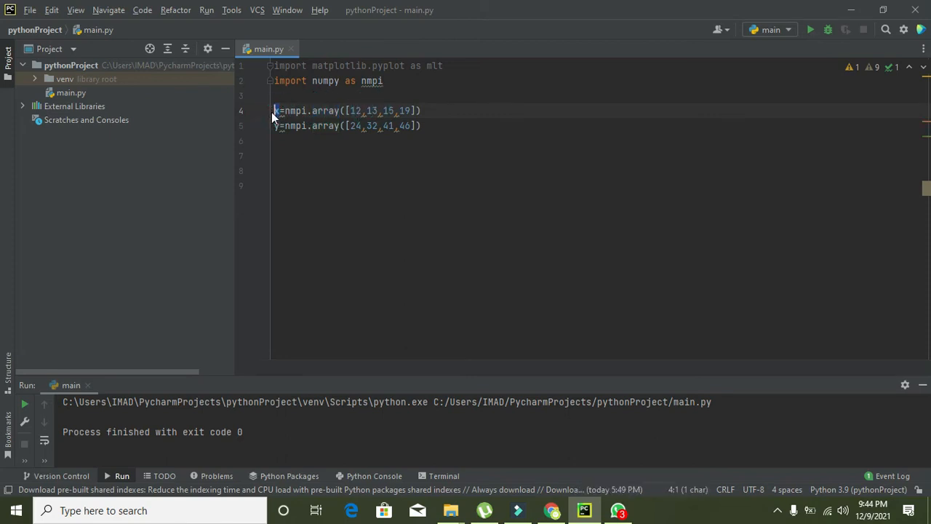
left_click(277, 111)
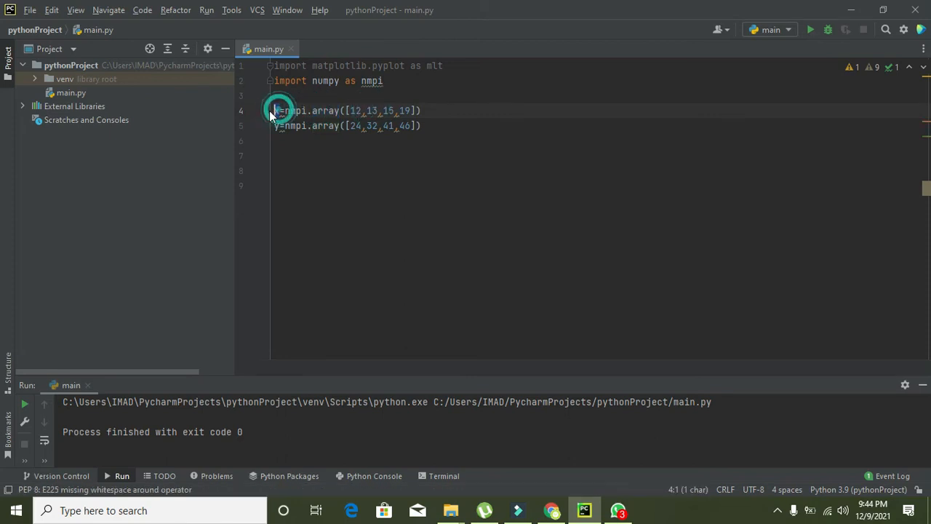
left_click(275, 125)
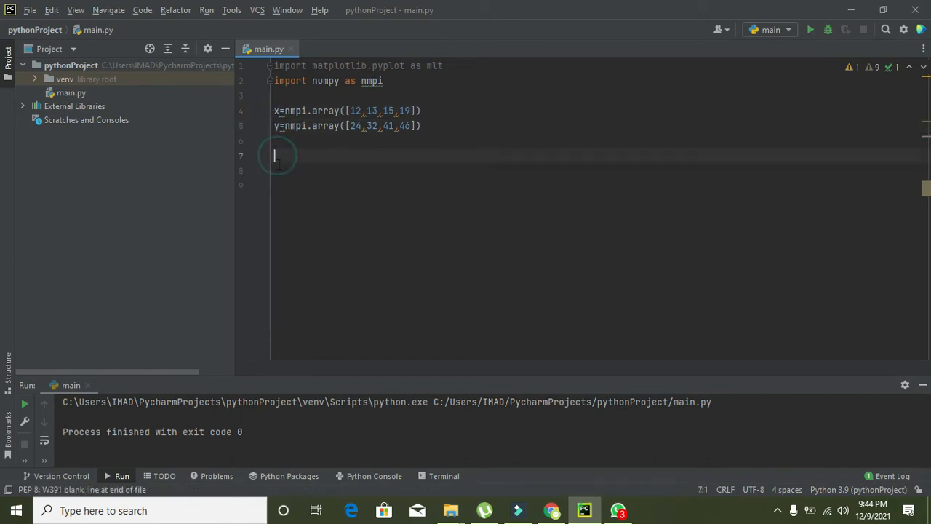
Step: Write mlt.plot(x,y) on line 7, checking the x and y array values
type("mlt")
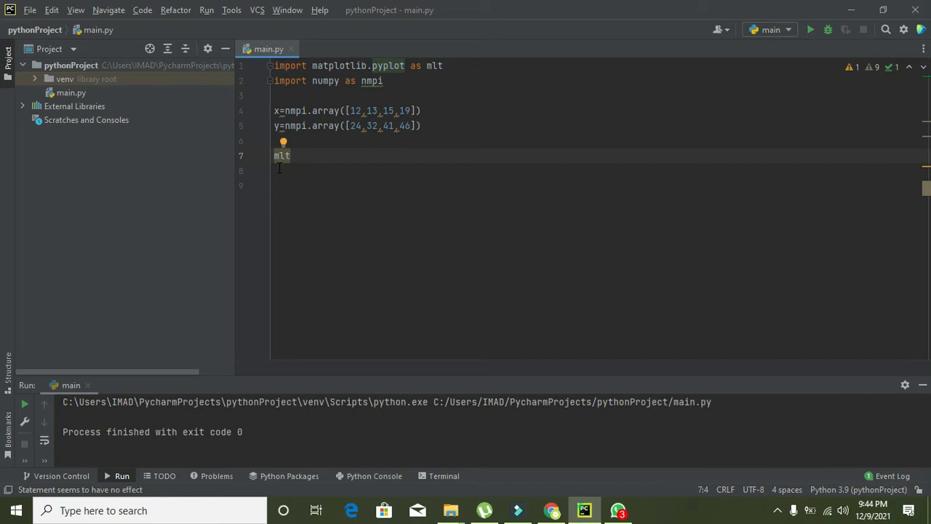
type(".plot")
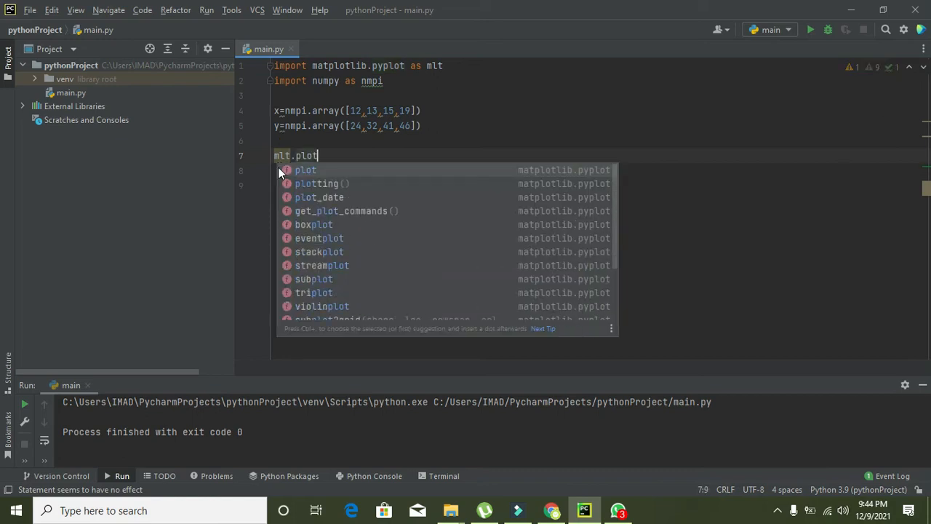
type("(x,y")
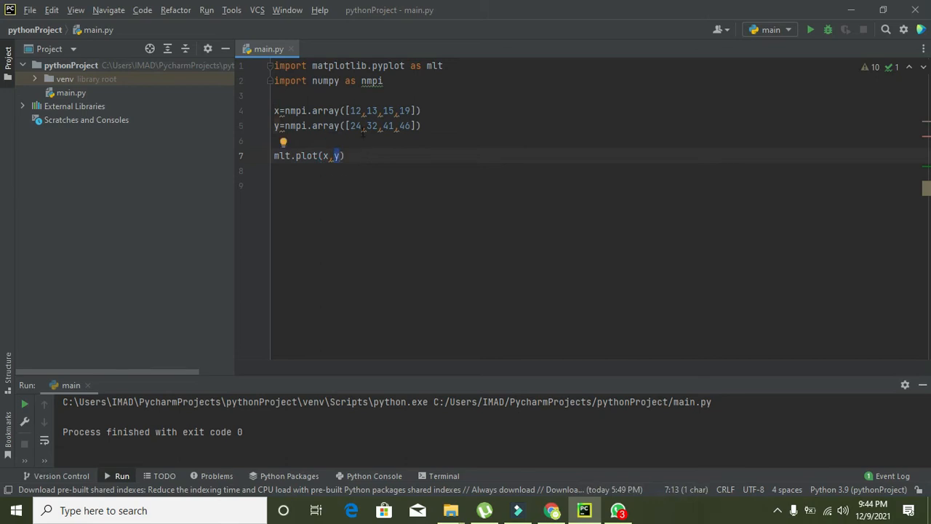
double_click(355, 126)
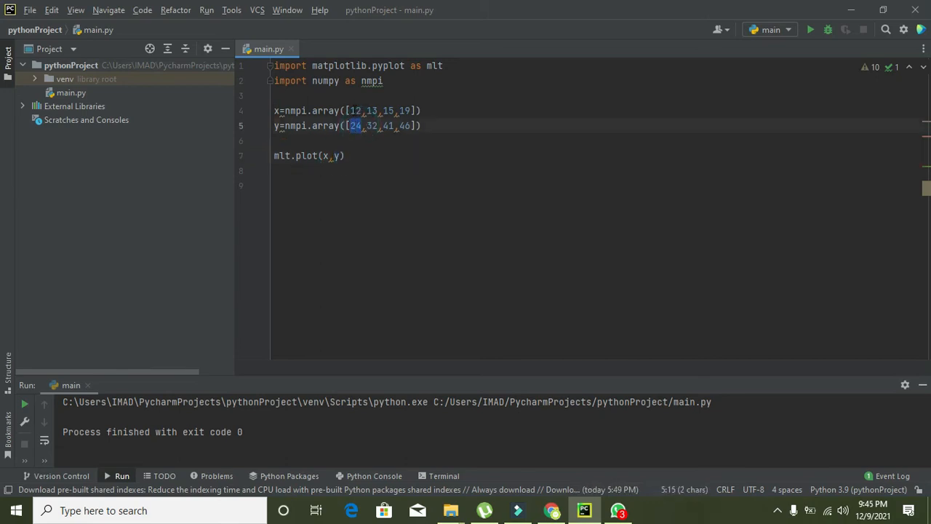
left_click(356, 110)
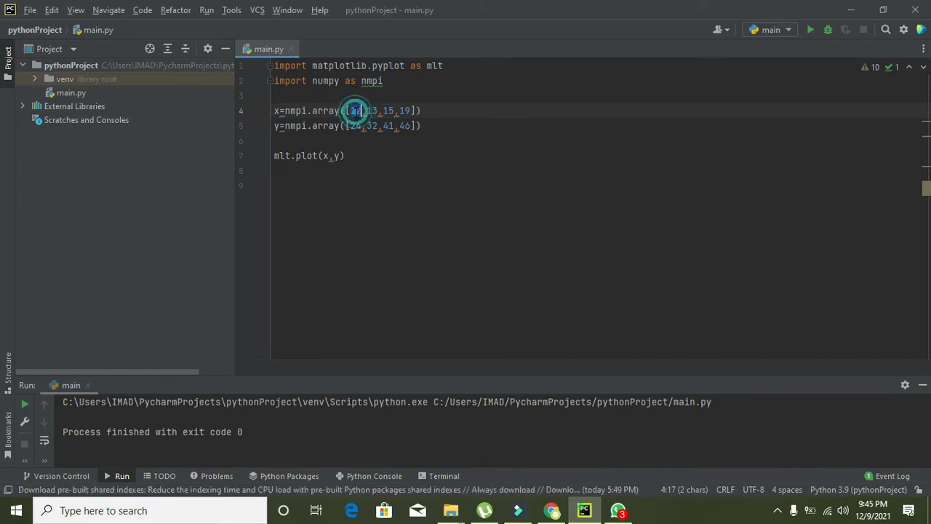
left_click(355, 125)
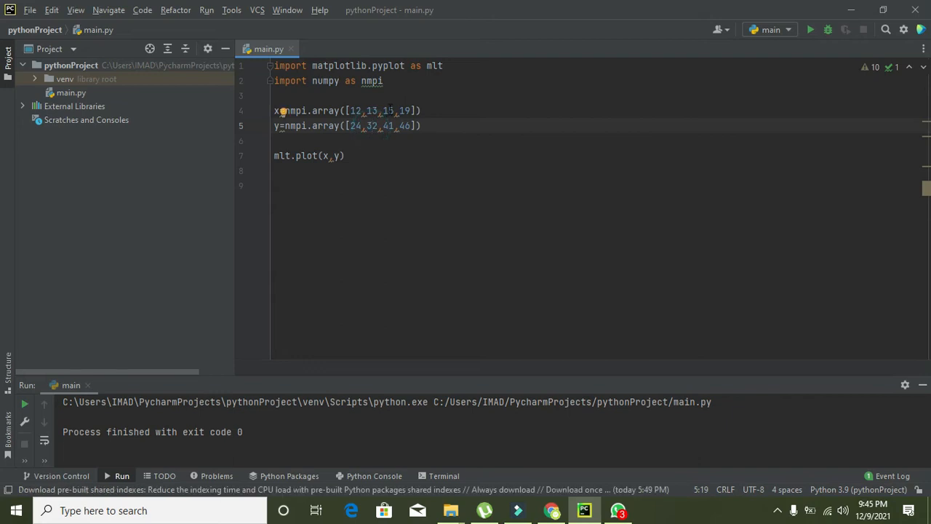
double_click(389, 125)
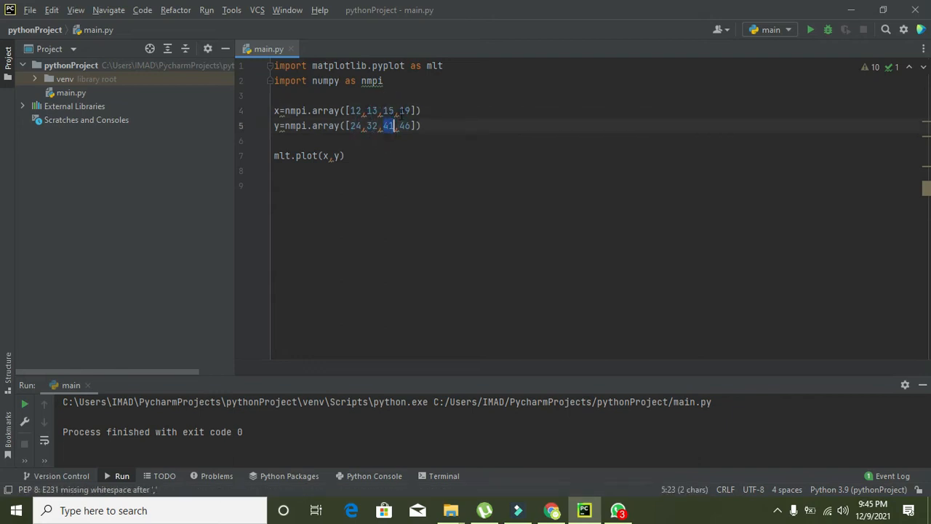
left_click(405, 125)
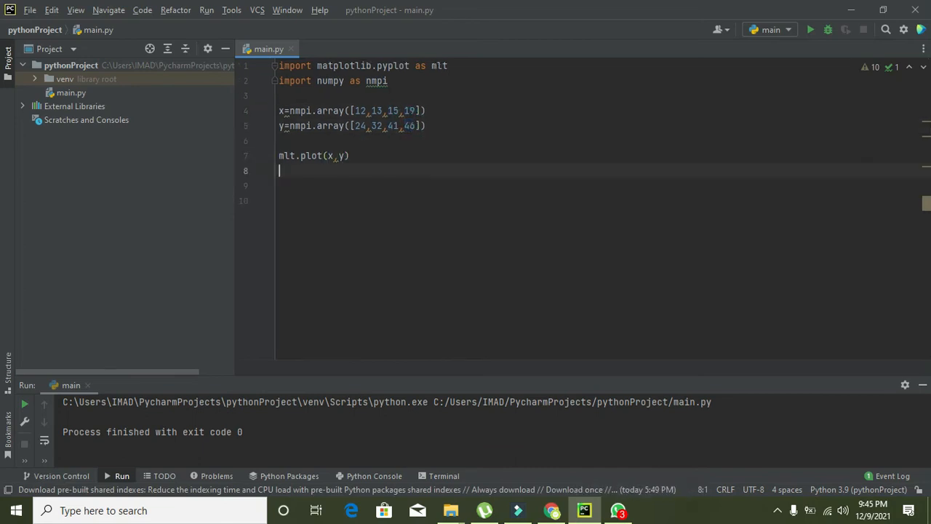
mouse_move(636, 59)
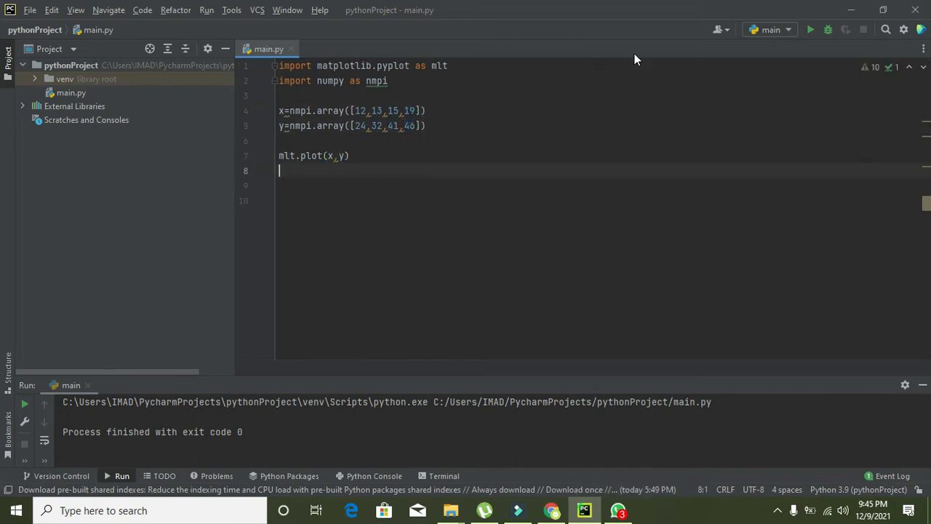
left_click(809, 30)
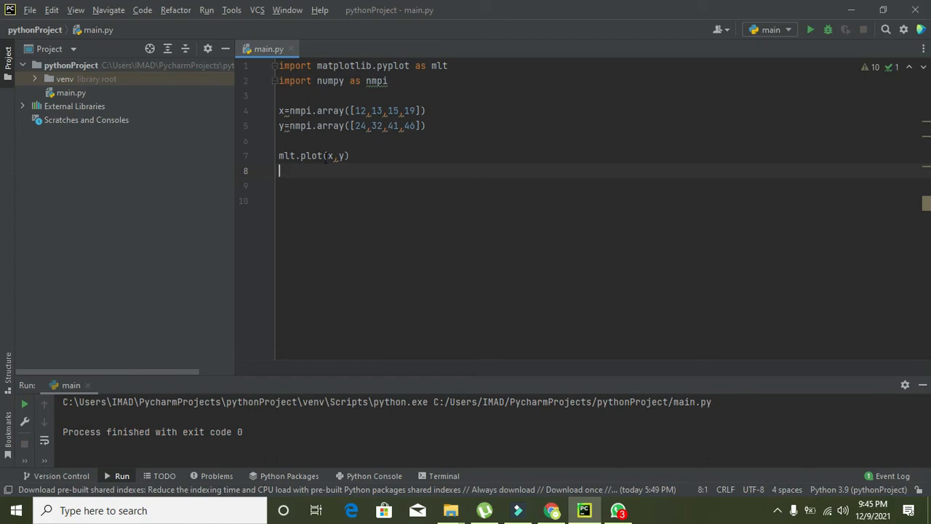
Step: Add mlt.show(), run the script to view the line chart, then close Figure 1
type("ml")
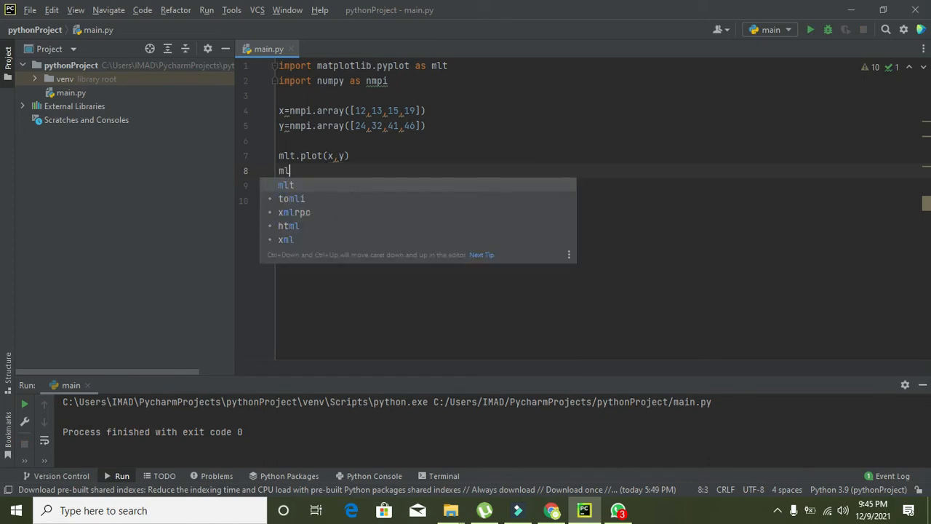
type("t.")
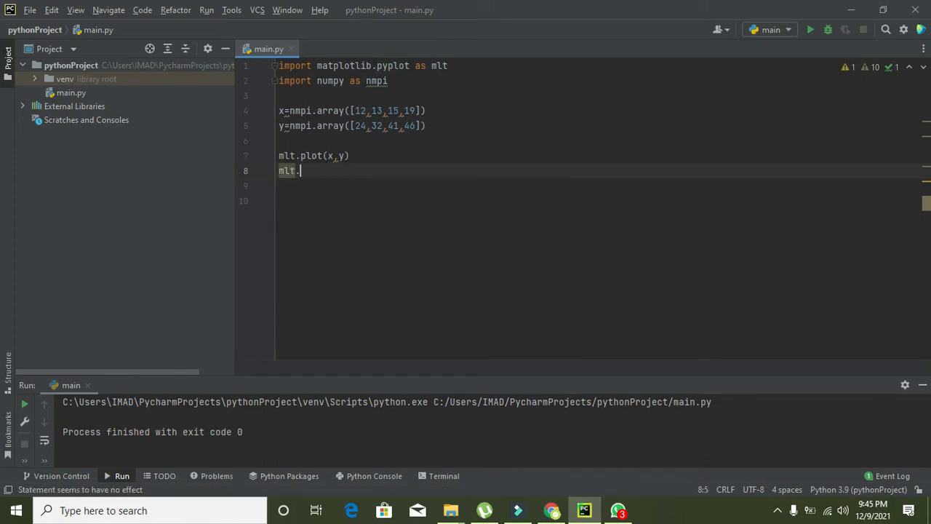
type("show()")
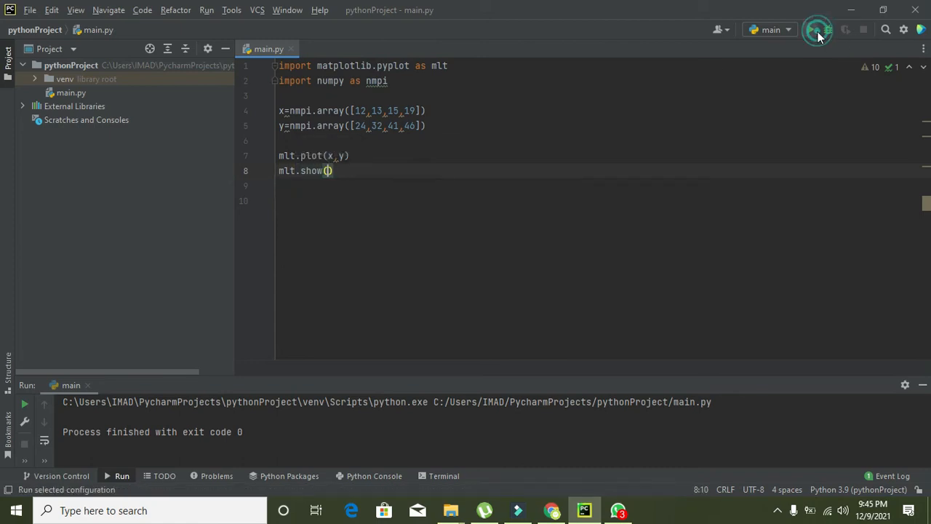
left_click(816, 30)
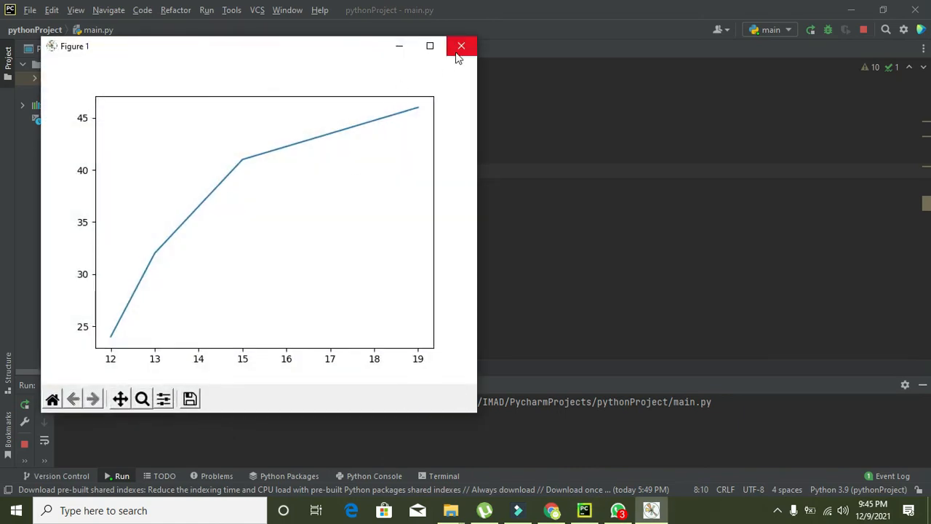
left_click(462, 46)
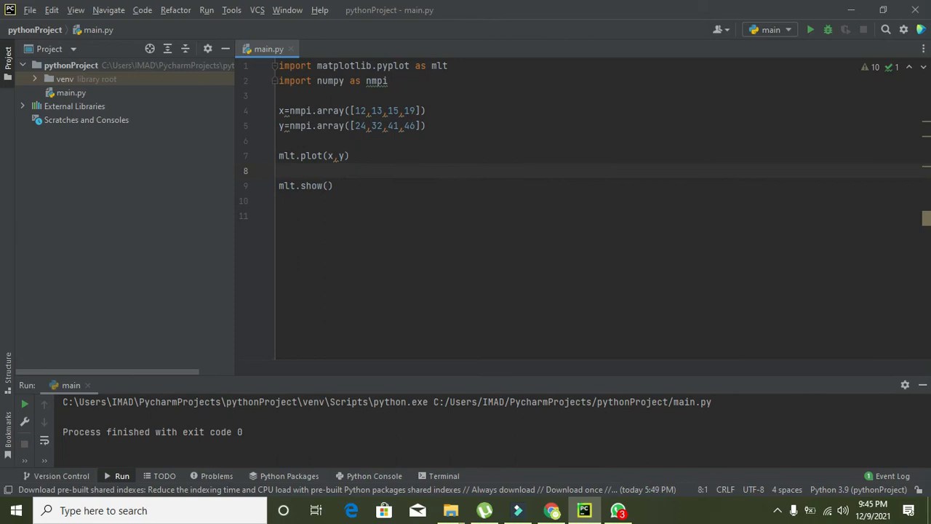
Step: Add an mlt.grid call with color 'red' and linestyle '--'
type("ml")
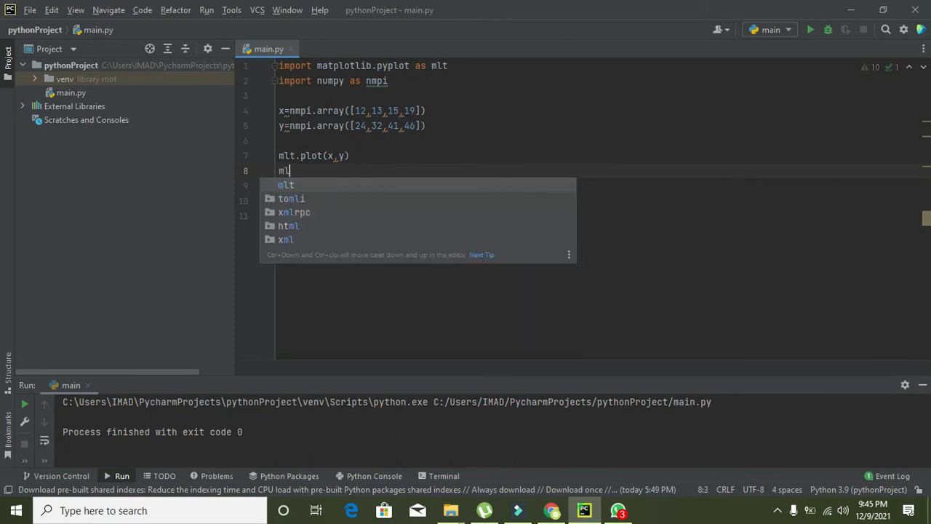
type(".gr")
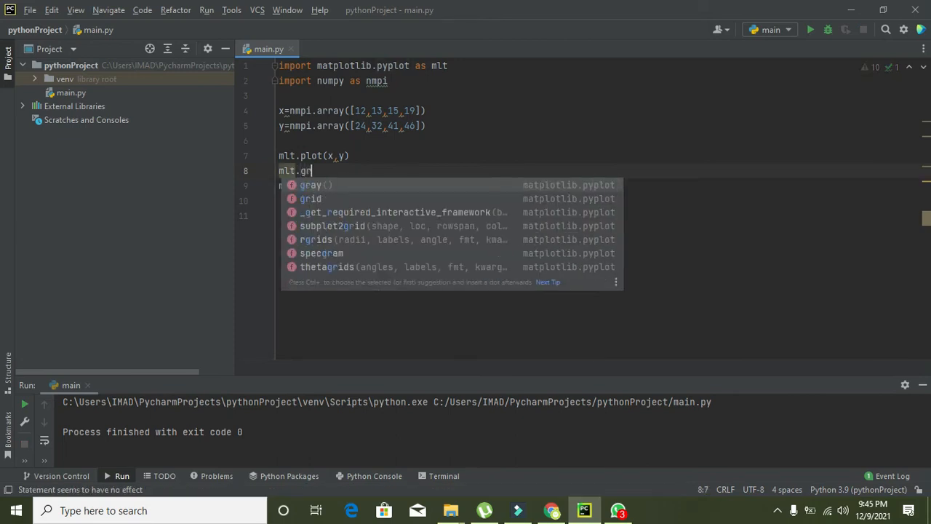
type("id(")
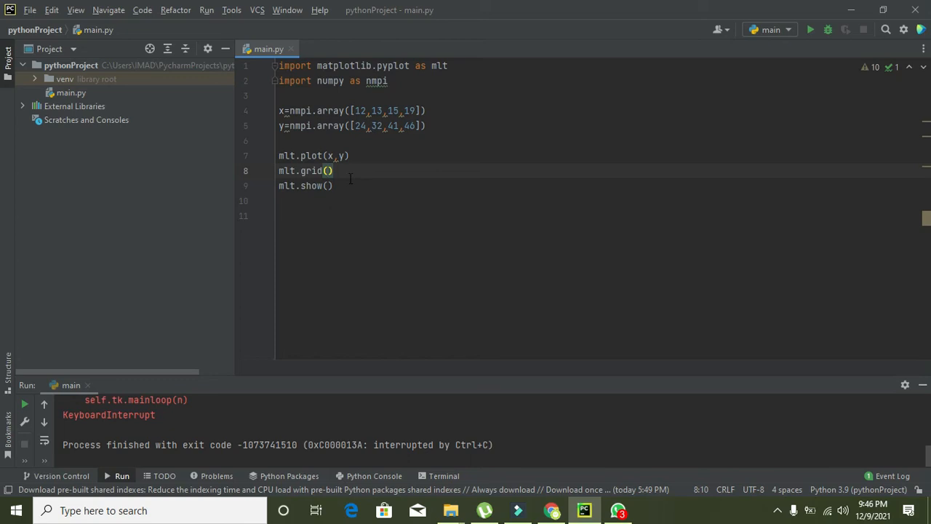
mouse_move(567, 300)
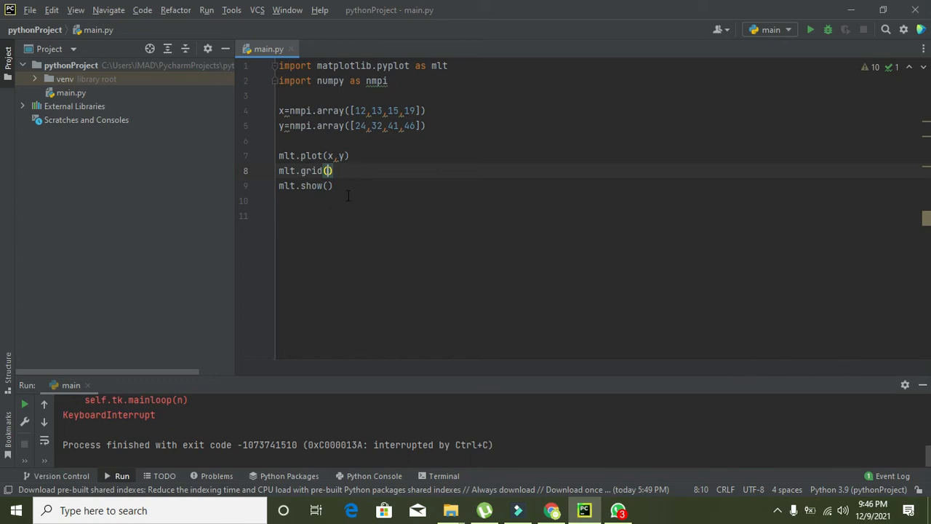
type("color='red',")
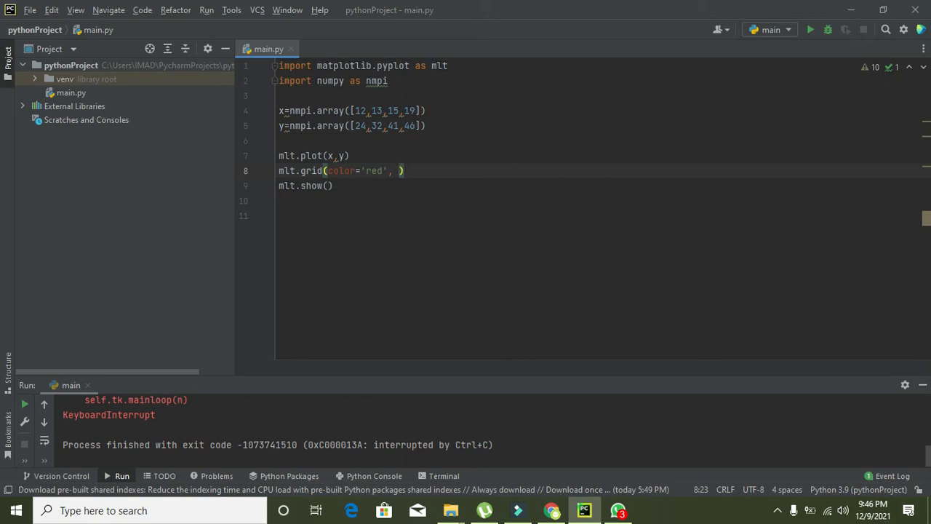
type("l")
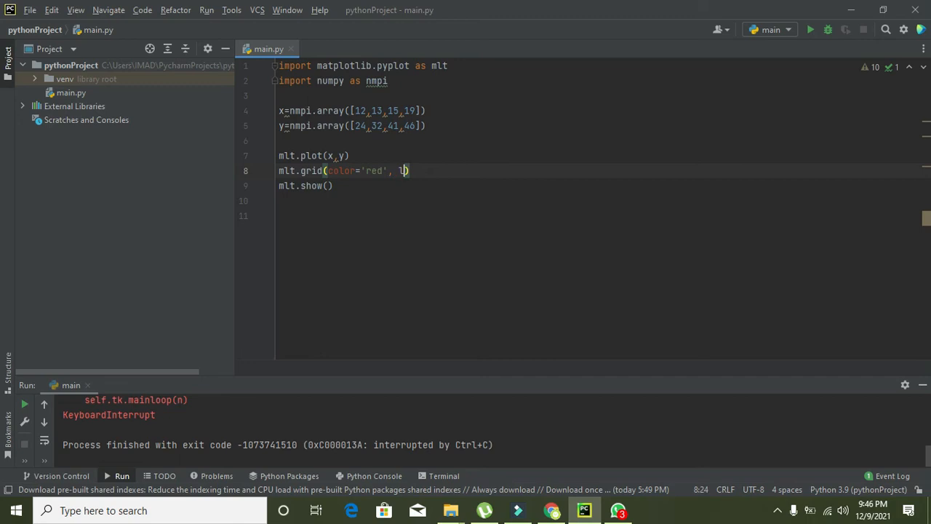
type("inestyle")
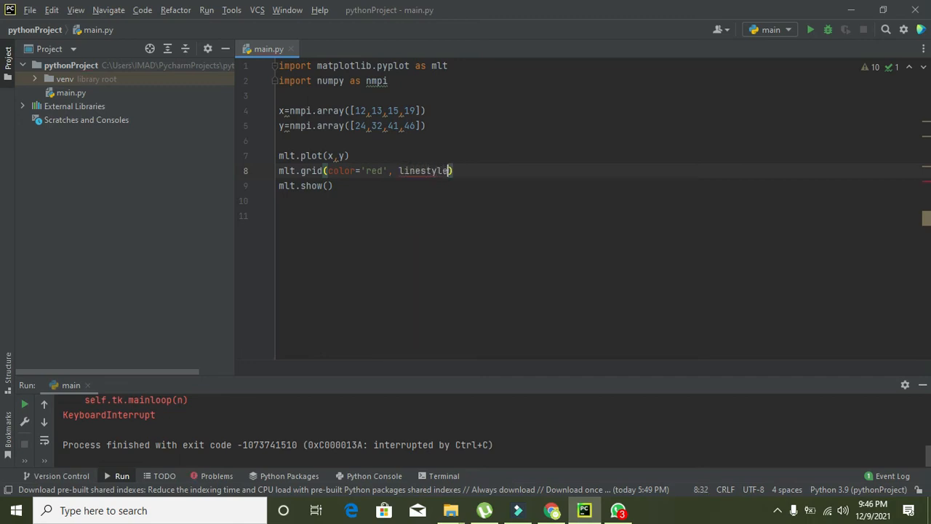
type("='")
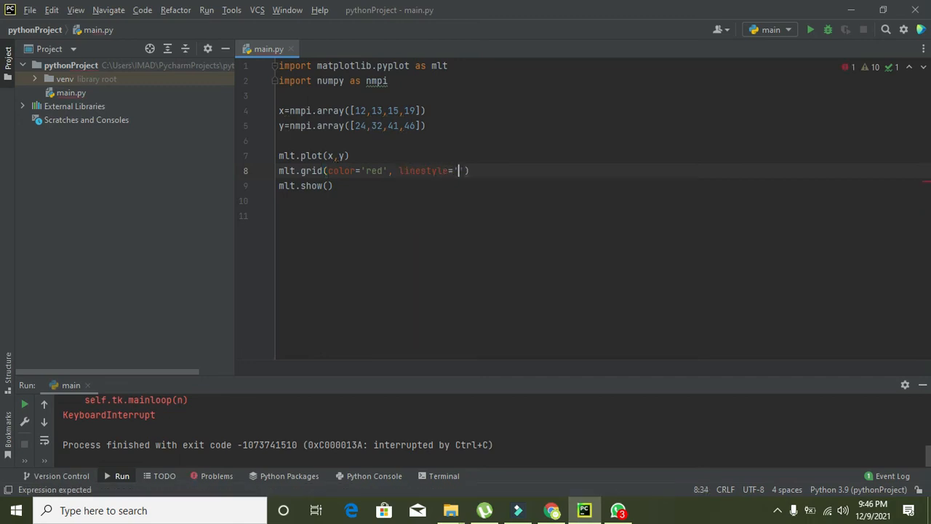
type("--")
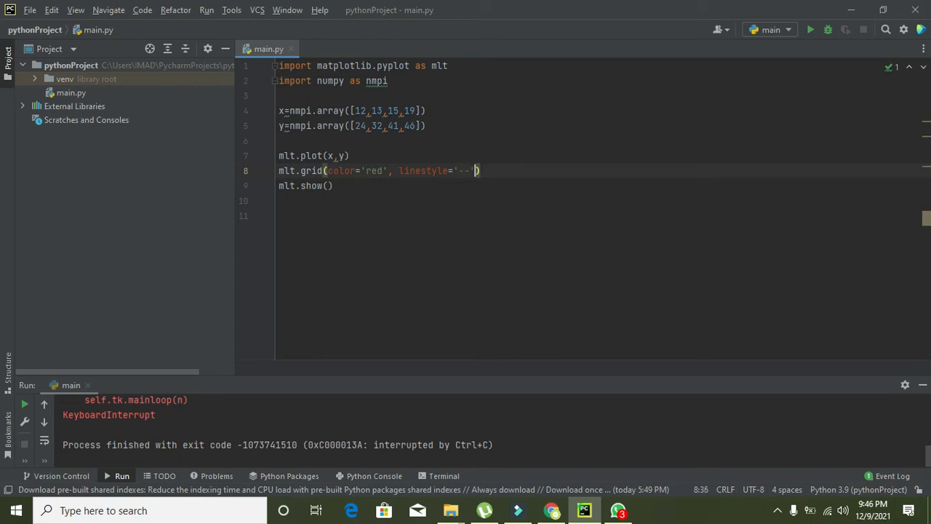
type(",")
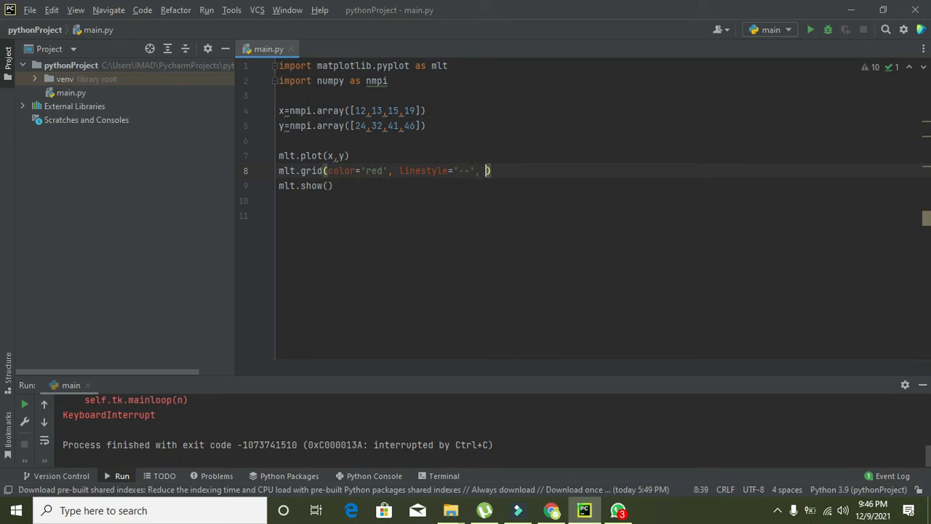
Step: Add linewidth='1' as the grid call's third argument, fixing the quotes
type("linewid")
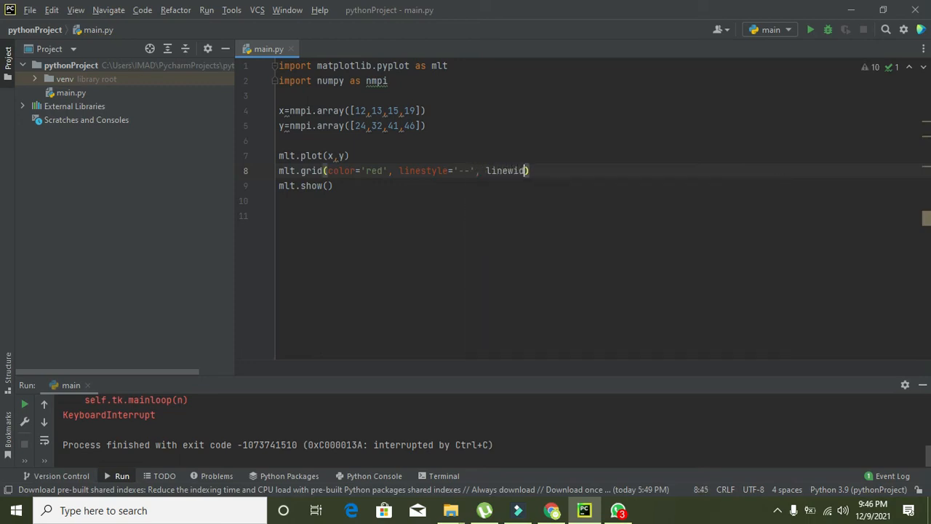
type("th=")
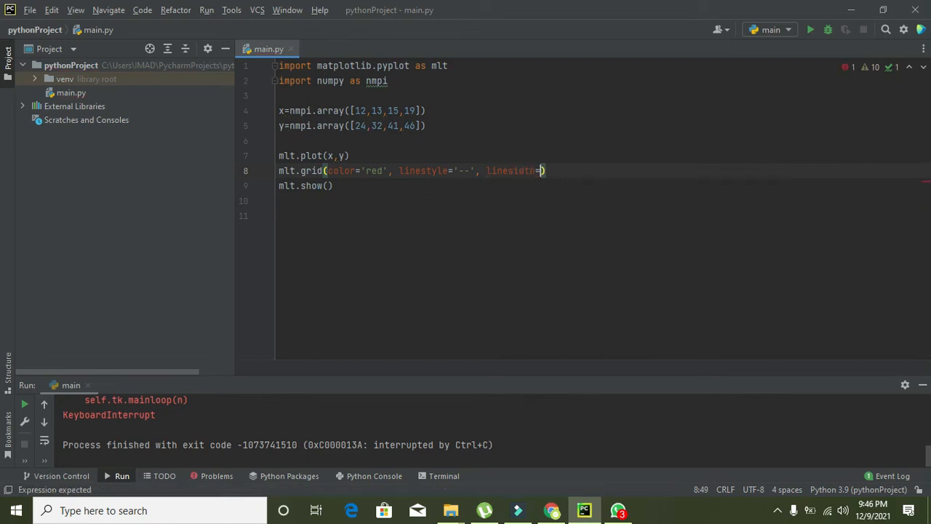
type("1''")
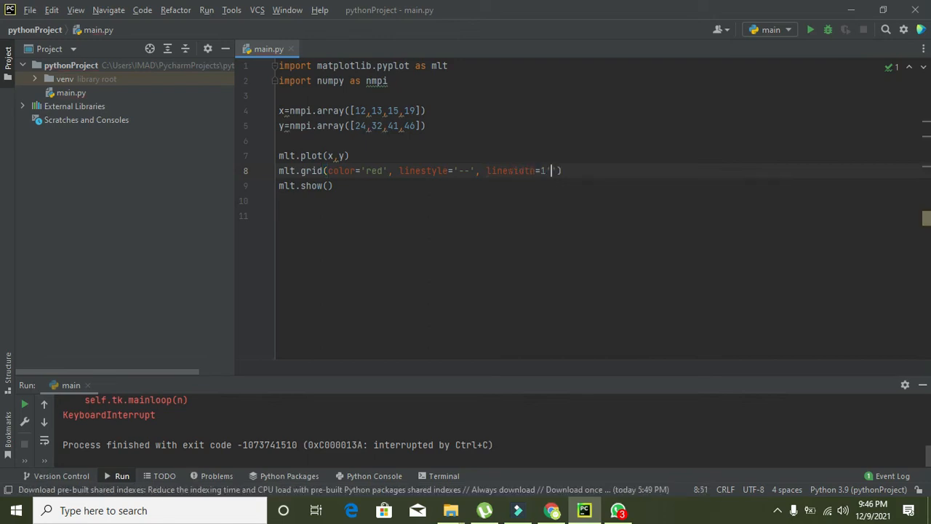
key("Backspace")
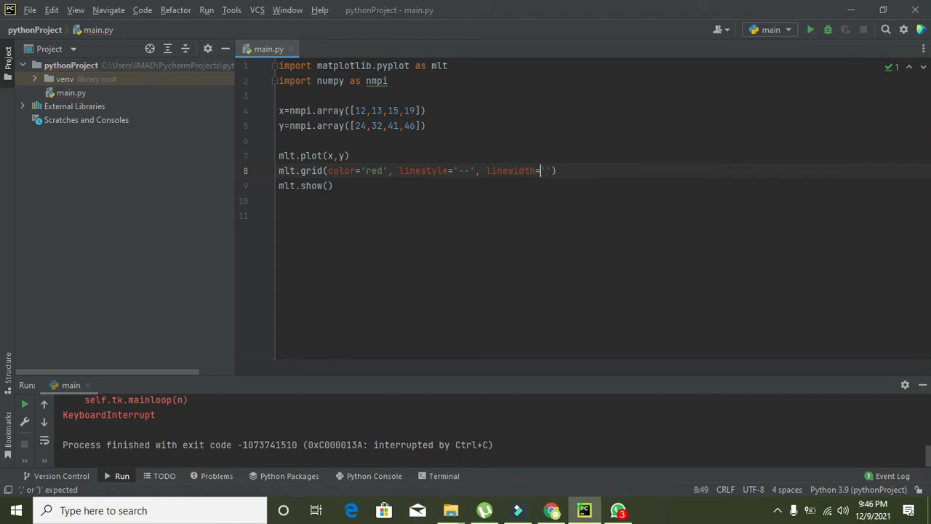
type("1")
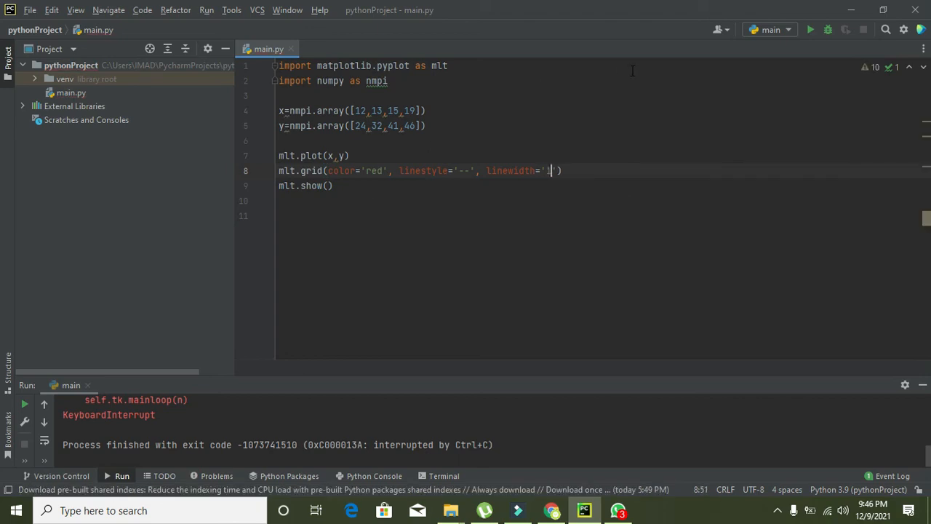
mouse_move(810, 30)
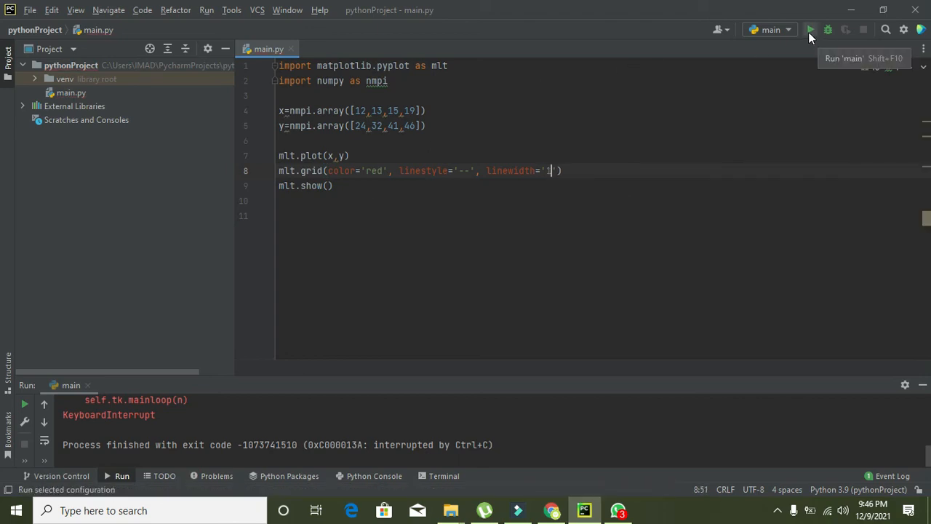
Step: Run main.py to show the line chart with its red dashed grid in Figure 1
left_click(811, 29)
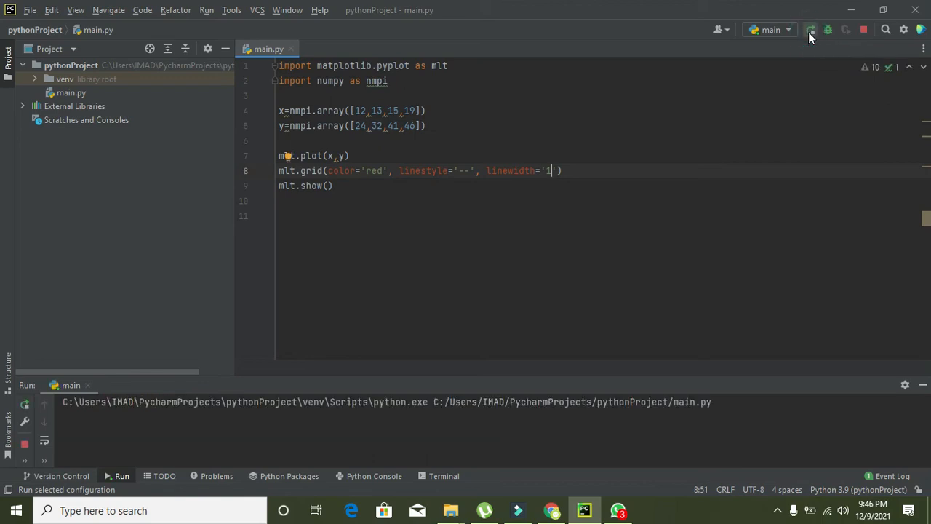
left_click(809, 30)
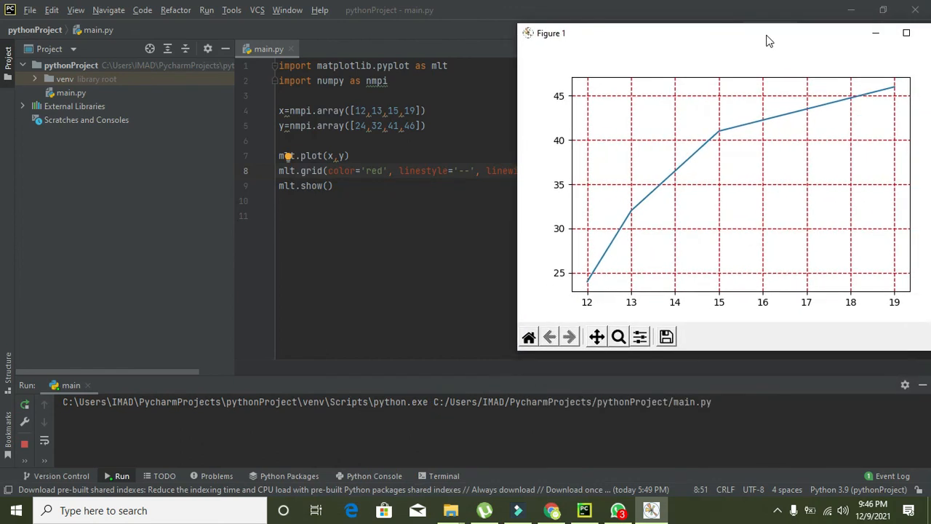
mouse_move(596, 157)
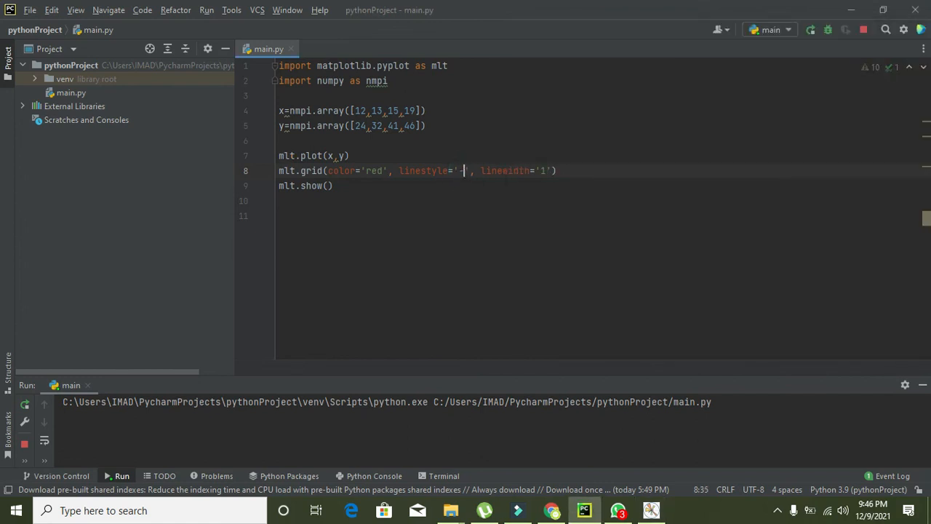
Step: Change the grid linestyle to '-o' and run, getting a ValueError
type("d")
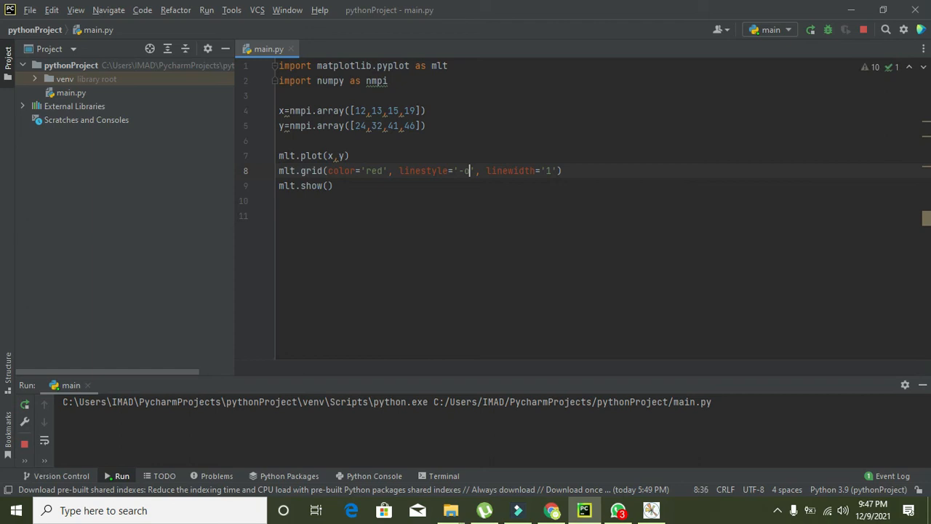
left_click(863, 30)
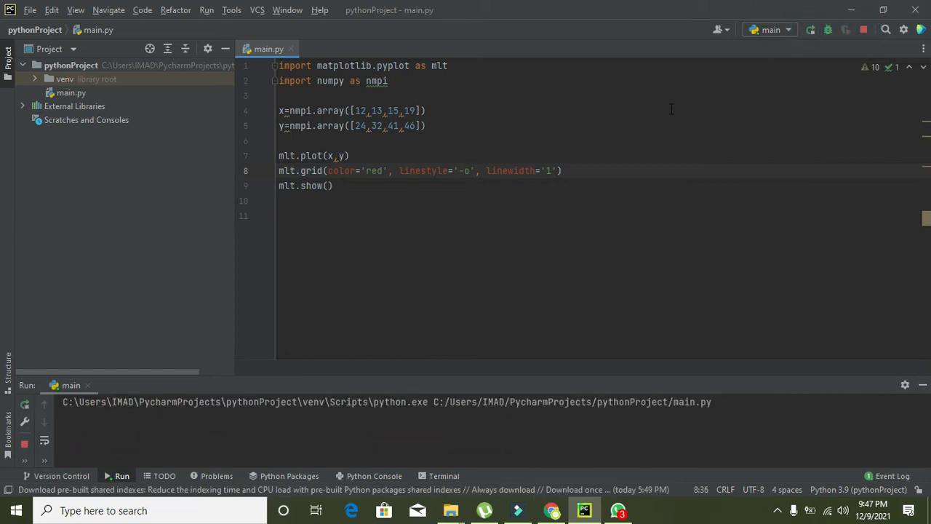
left_click(810, 30)
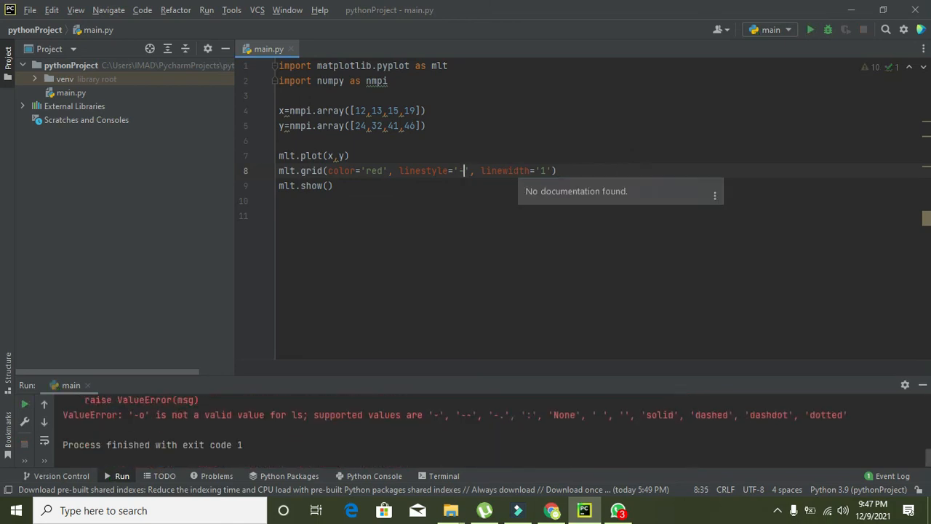
Step: Try linestyle '-*', run again into a ValueError, then delete the asterisk
key("Backspace")
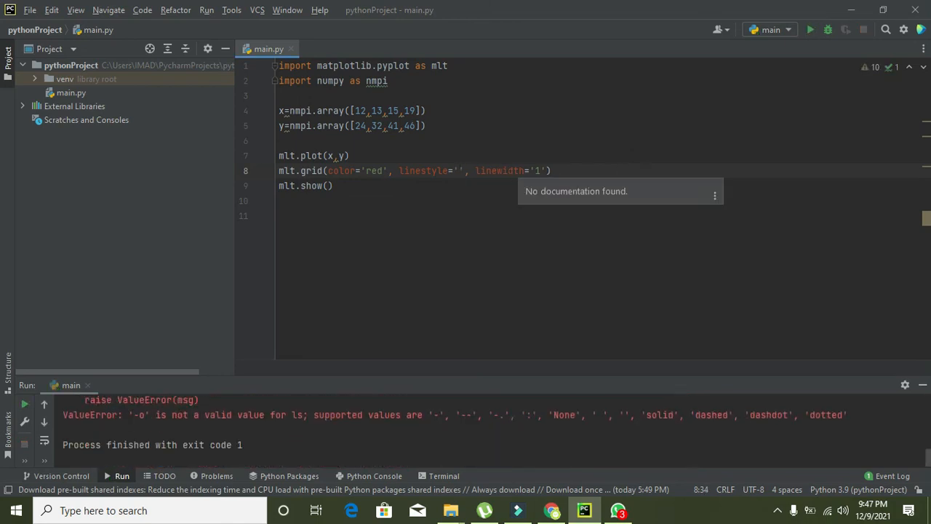
type("-*")
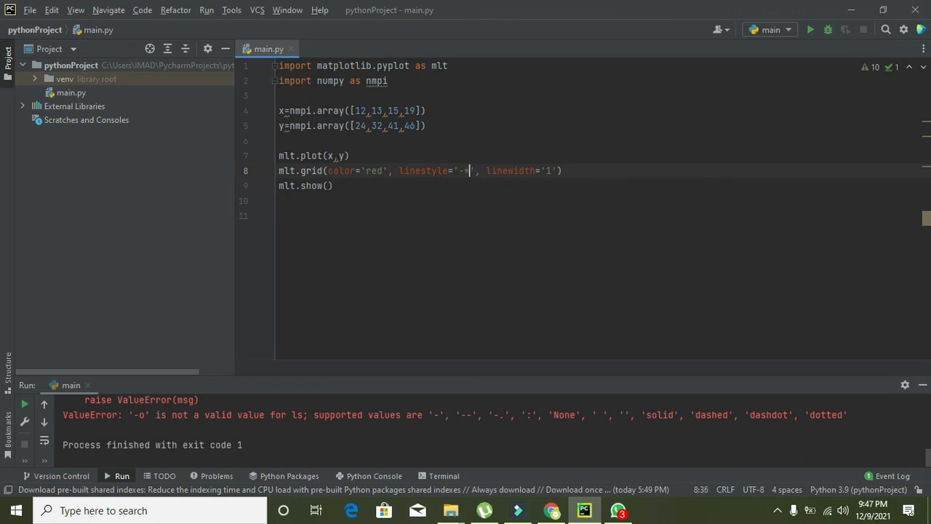
left_click(811, 29)
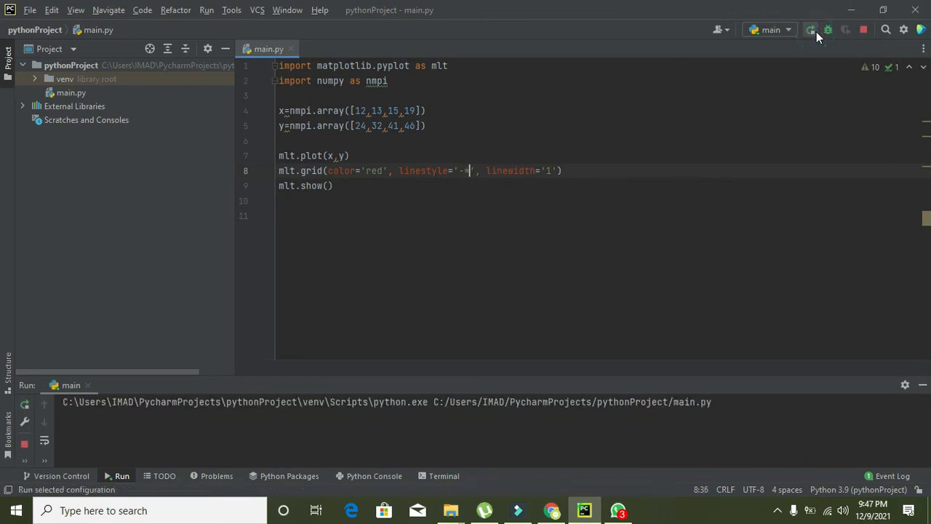
left_click(810, 30)
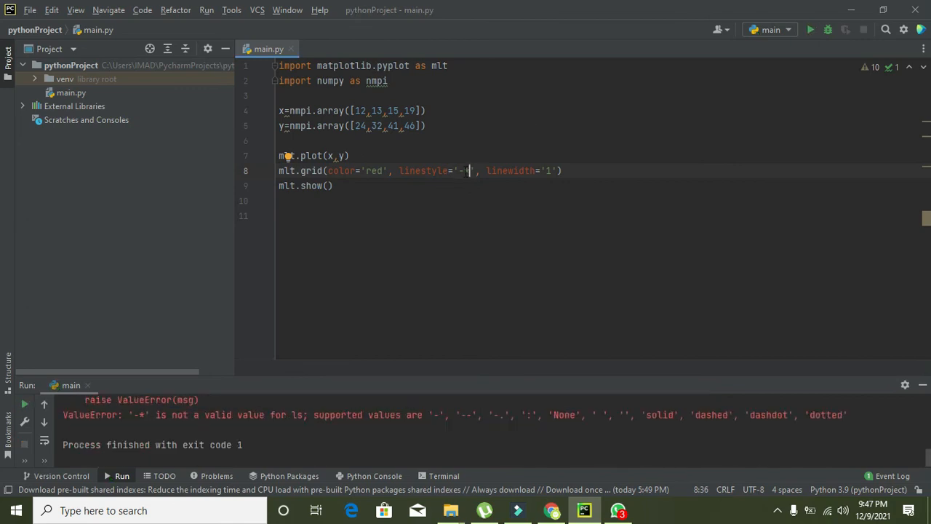
key("Backspace")
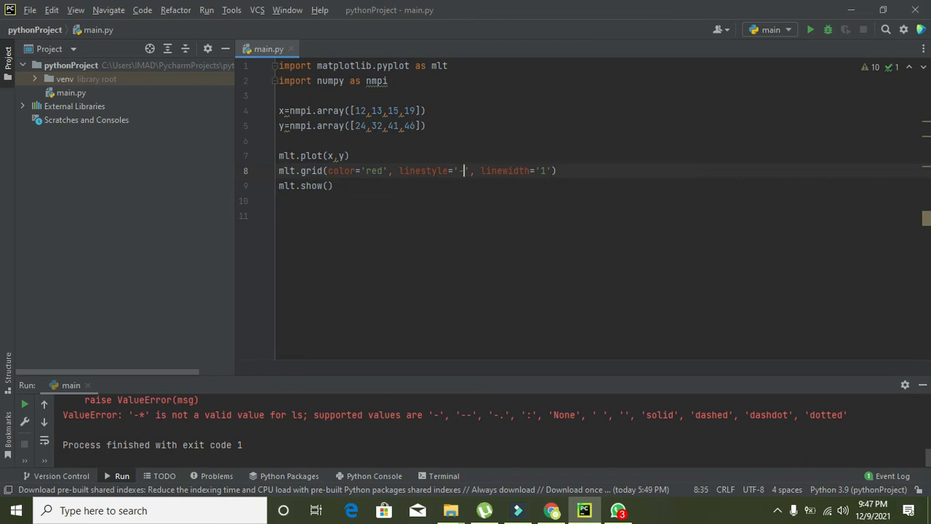
Step: Set linestyle to 'dashdot', run, and drag Figure 1 to view the dash-dot grid
type("dashdot")
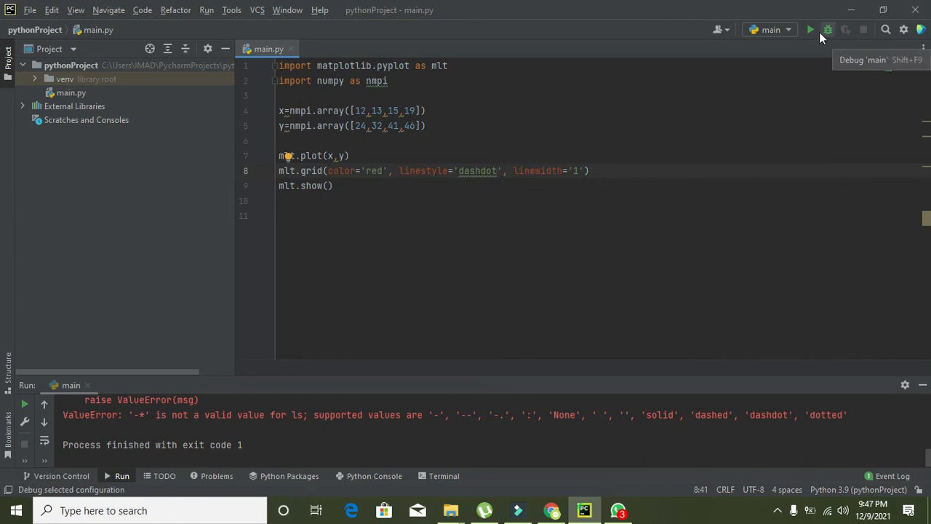
left_click(810, 29)
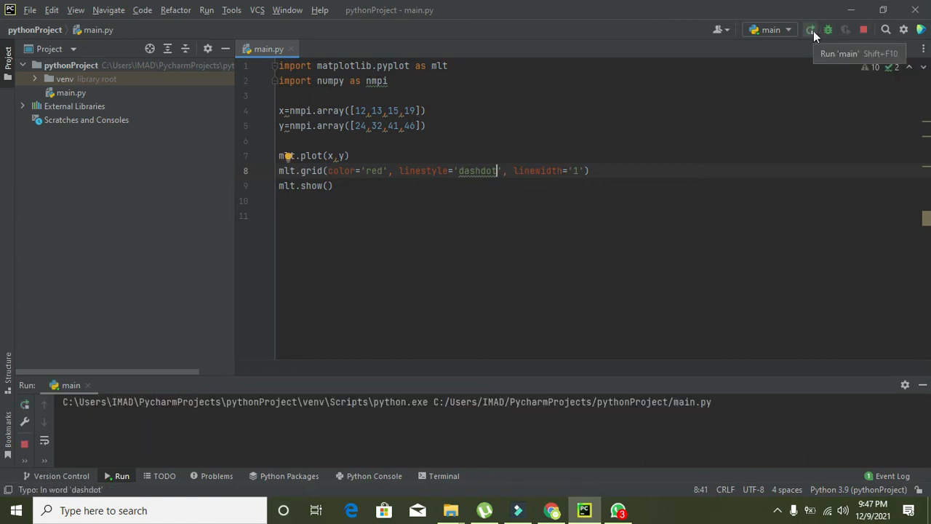
left_click(811, 29)
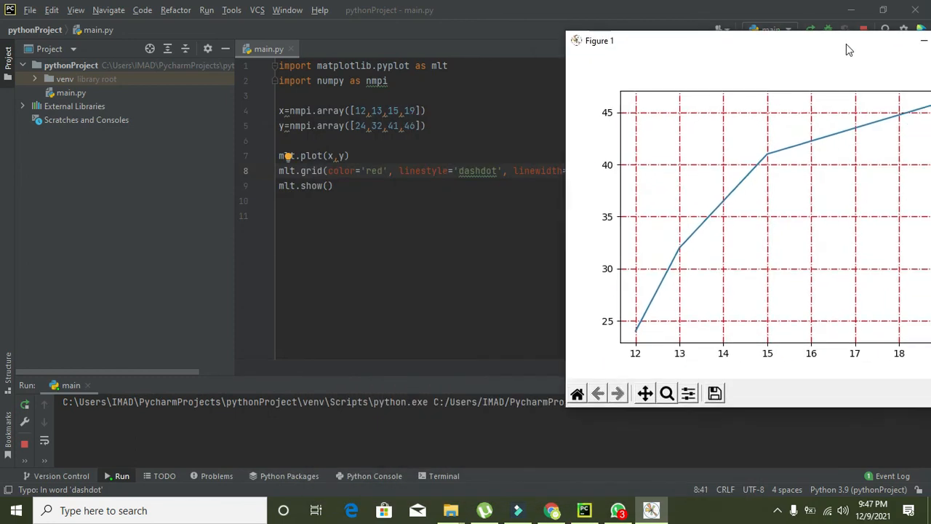
left_click_drag(742, 41, 748, 35)
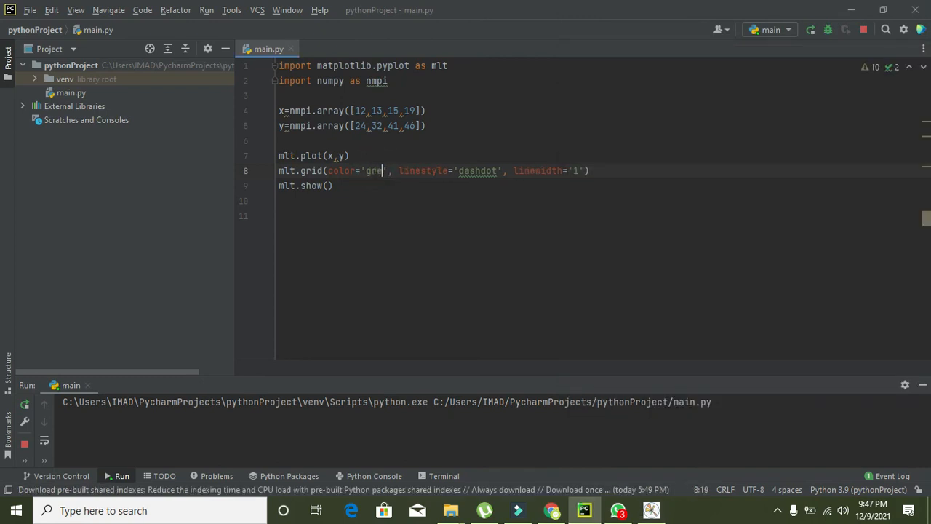
Step: Change the grid color from 'red' to 'green', rerun main.py, and reposition the Figure window
type("en")
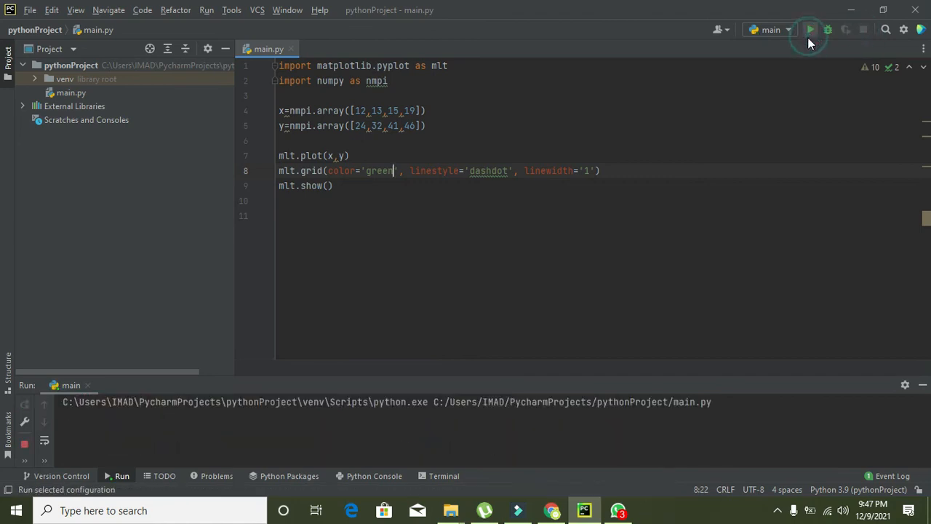
left_click(809, 30)
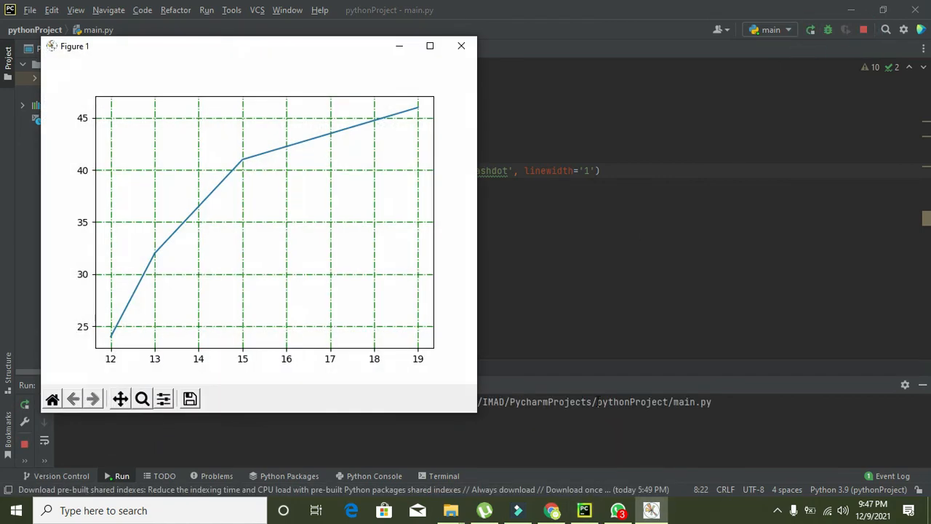
mouse_move(429, 46)
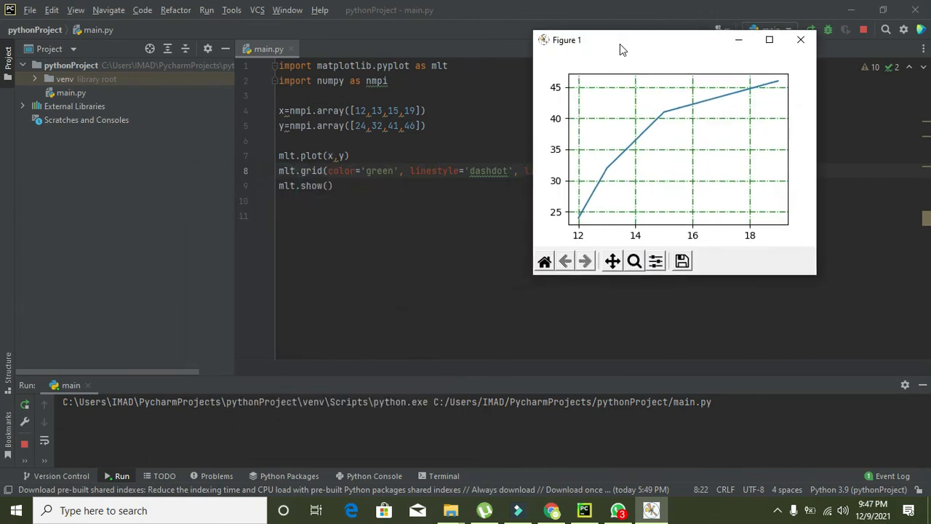
left_click_drag(622, 40, 736, 16)
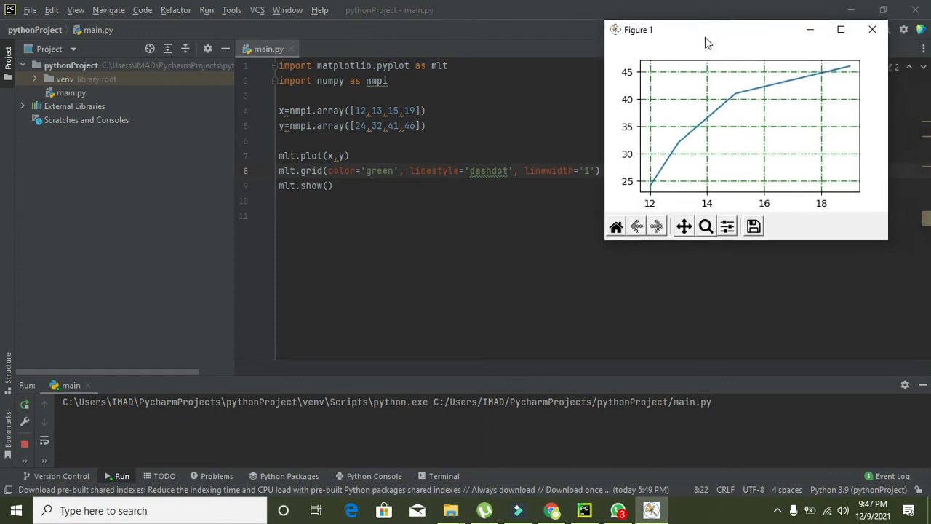
left_click_drag(638, 29, 14, 33)
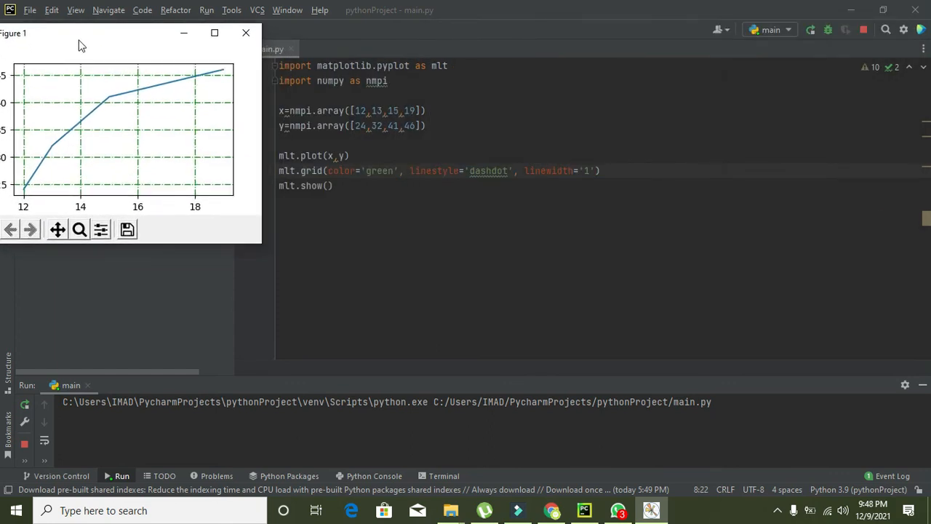